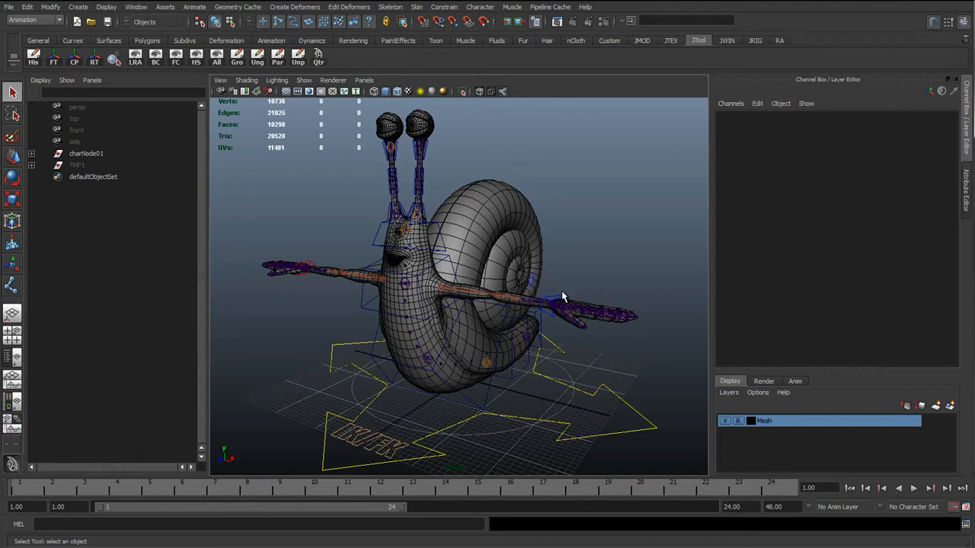
mouse_move(396, 285)
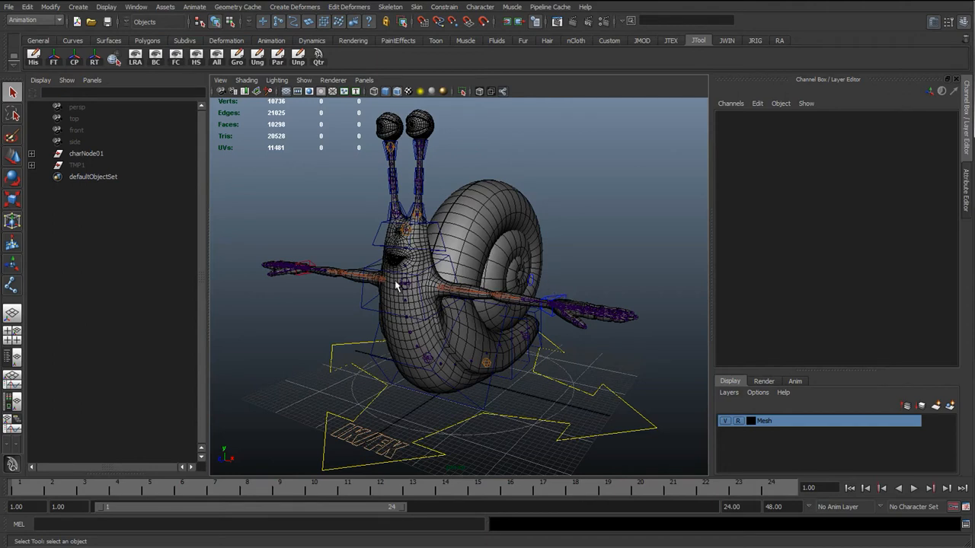
mouse_move(560, 358)
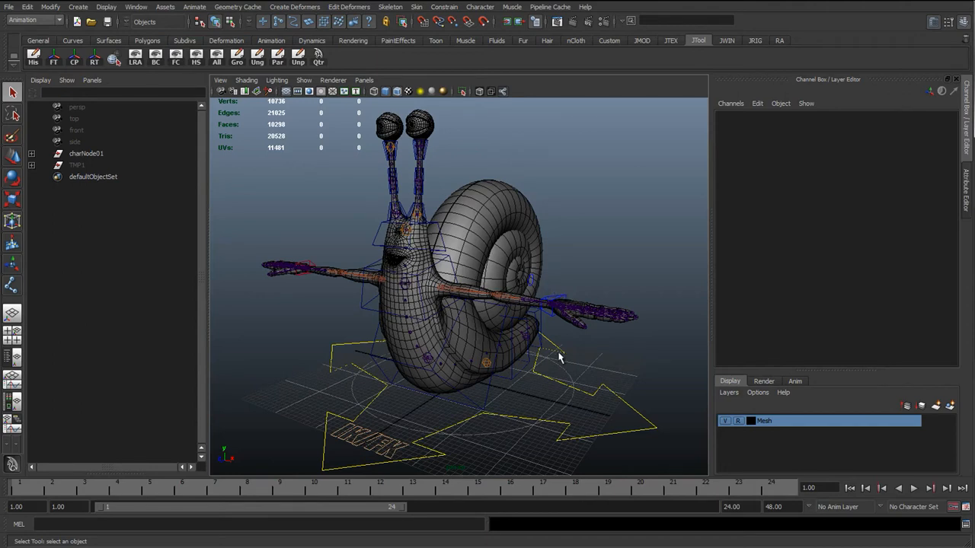
Orbit toward the antennae and select the left antenna start control curve
left_click_drag(559, 358, 573, 378)
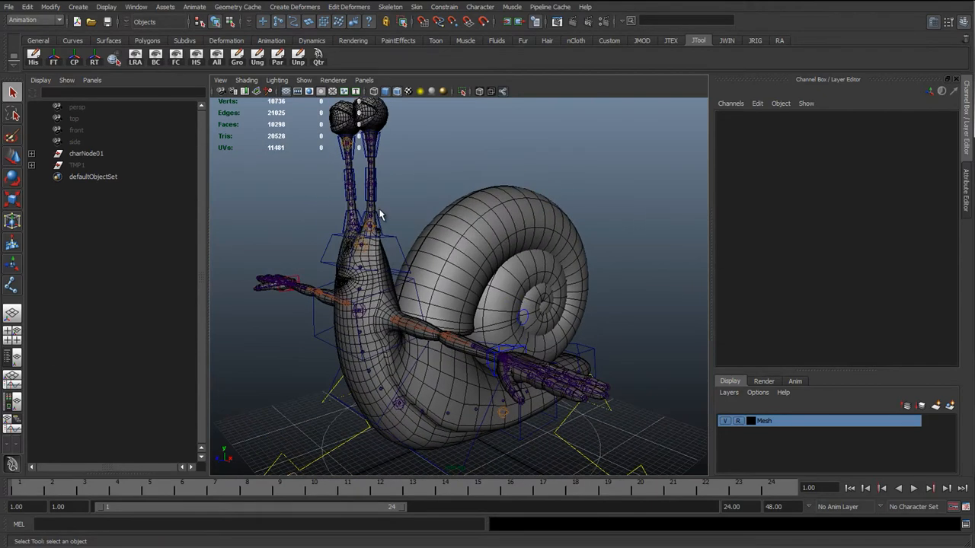
left_click(370, 225)
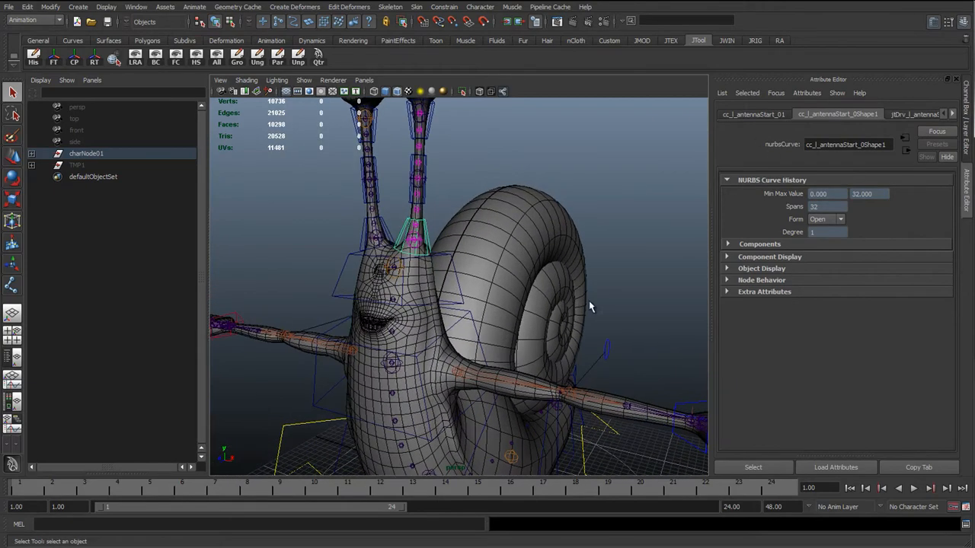
Enable drawing overrides on the antenna controls, with red on one antenna and blue on the other
left_click(754, 114)
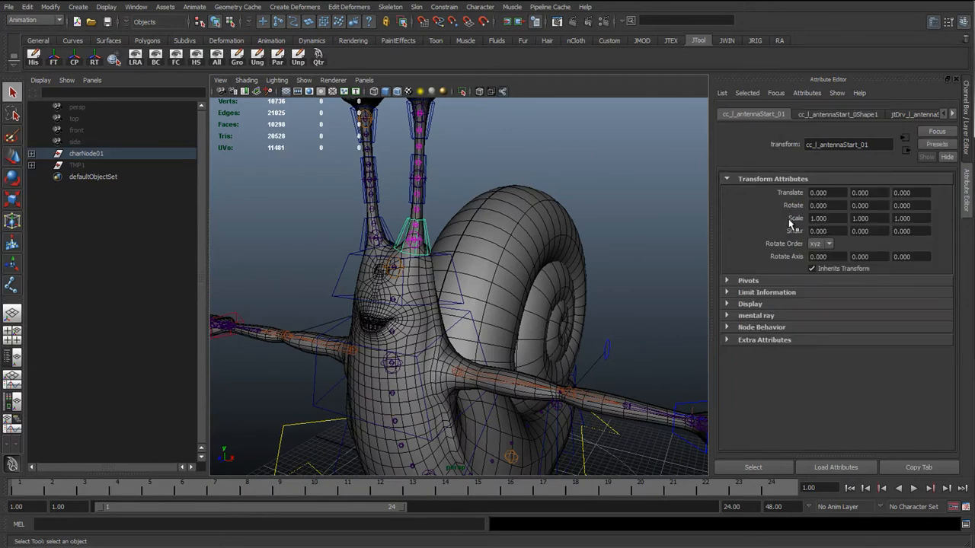
left_click(838, 115)
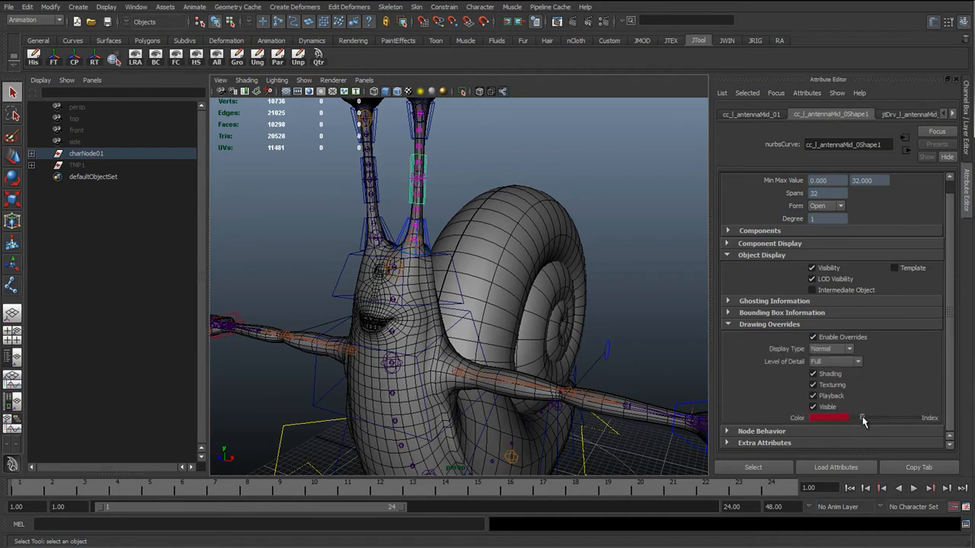
left_click(813, 337)
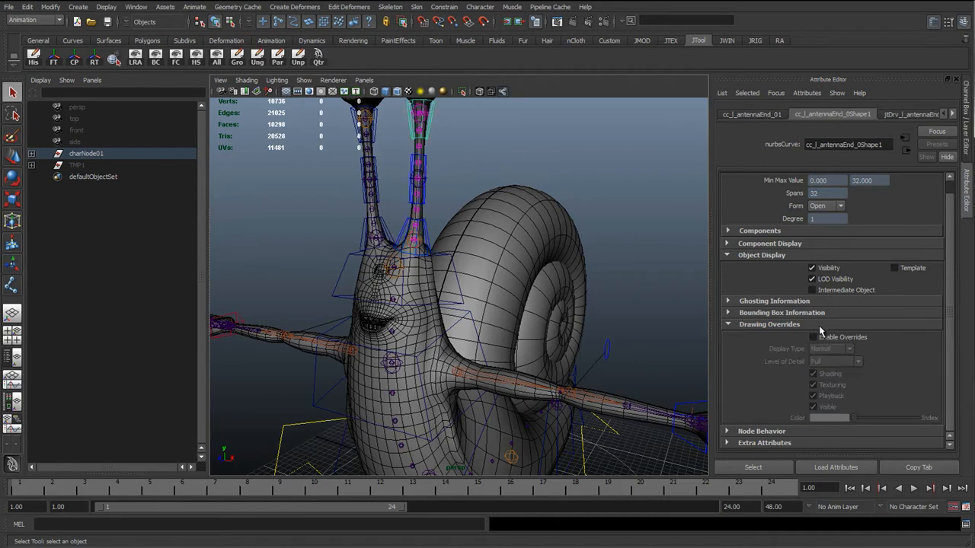
left_click(813, 337)
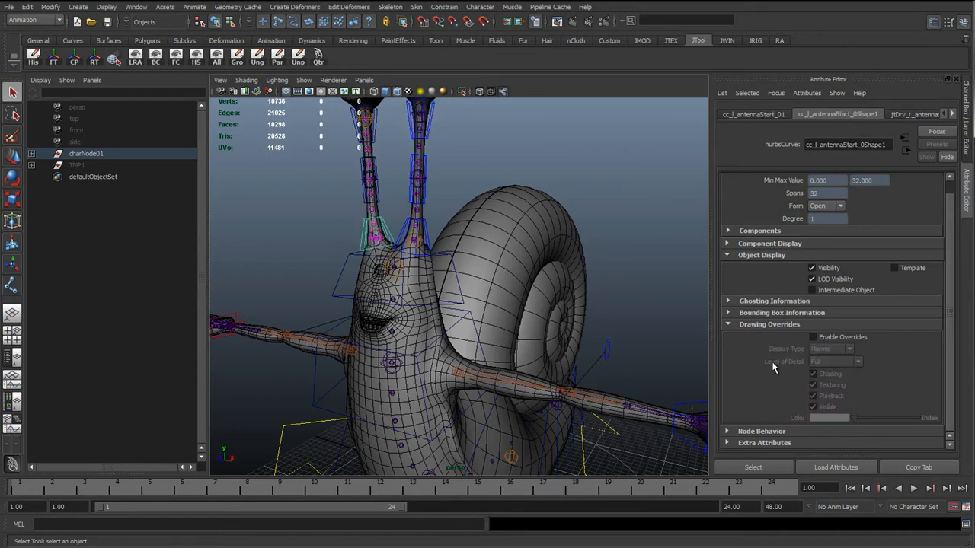
left_click(812, 337)
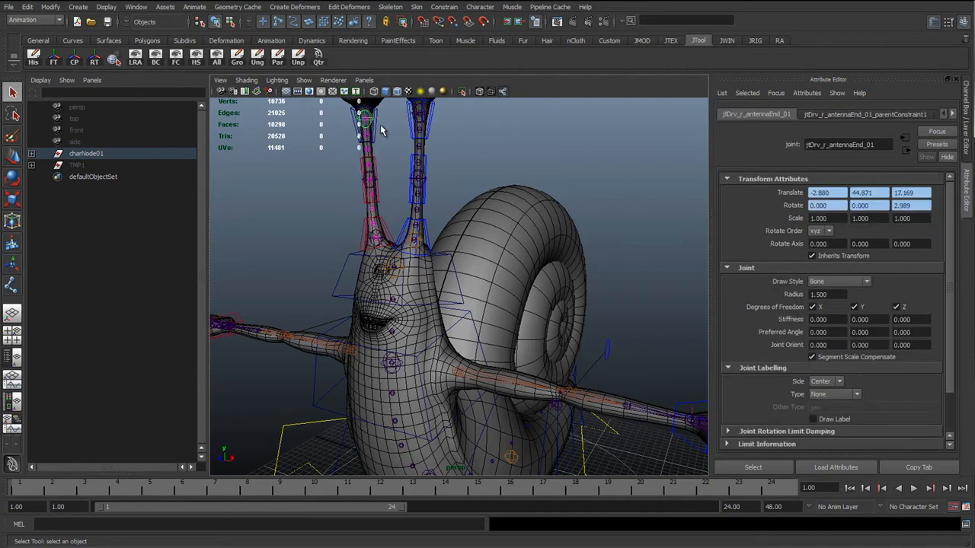
left_click(365, 125)
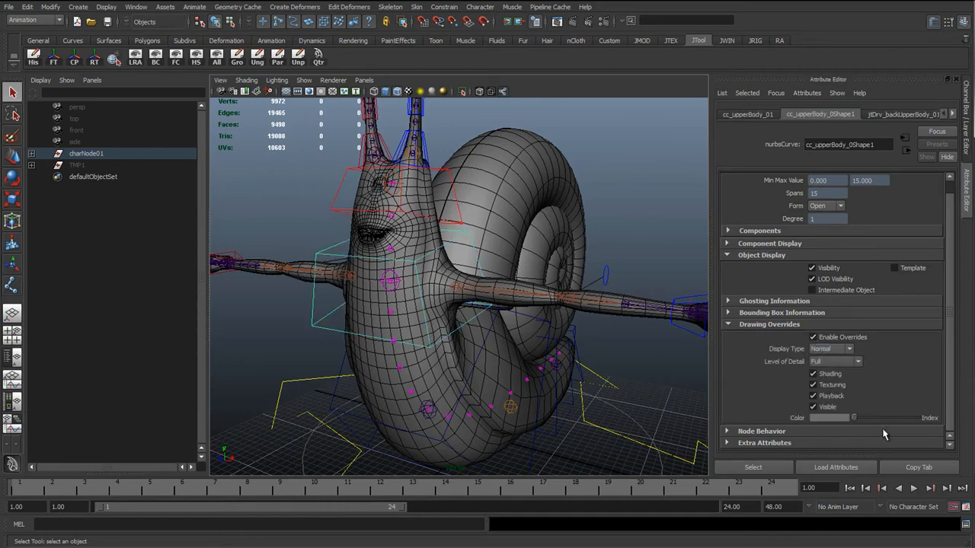
Enable drawing overrides on cc_upperBody and cc_chest, making the chest yellow, then view from the side
left_click(829, 417)
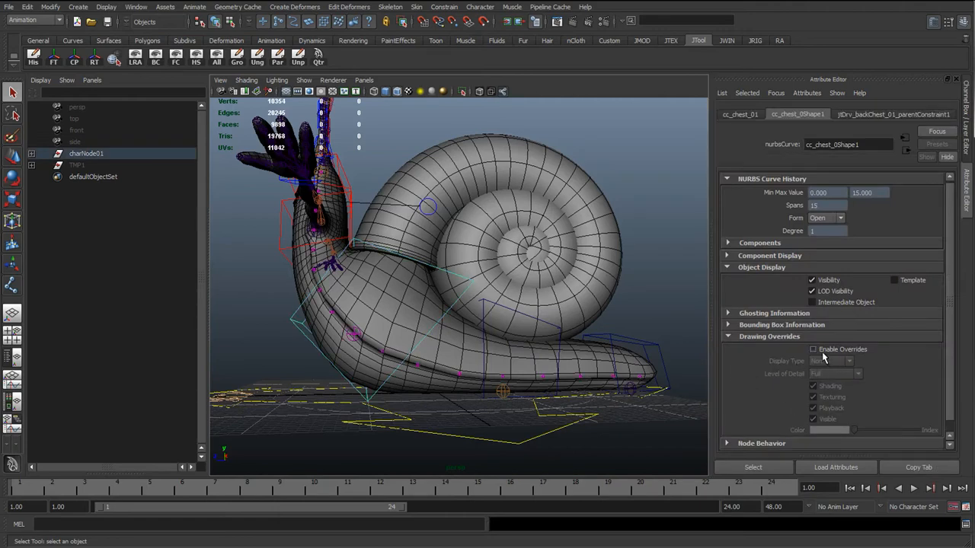
left_click(812, 349)
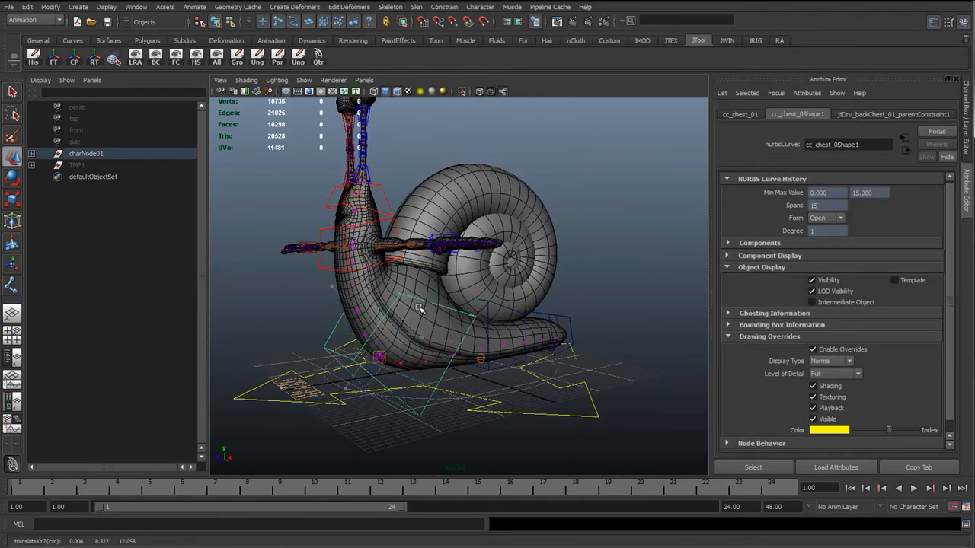
left_click_drag(423, 316, 444, 333)
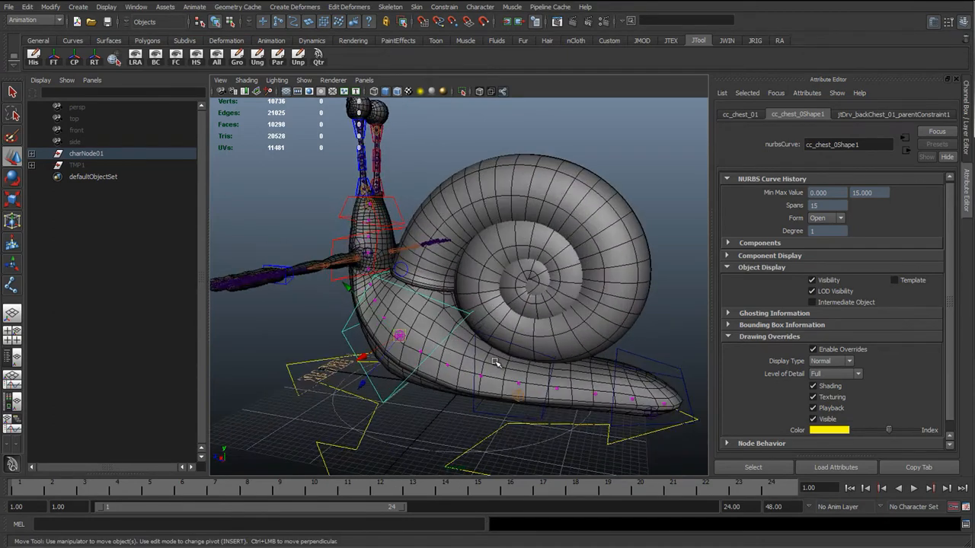
mouse_move(575, 364)
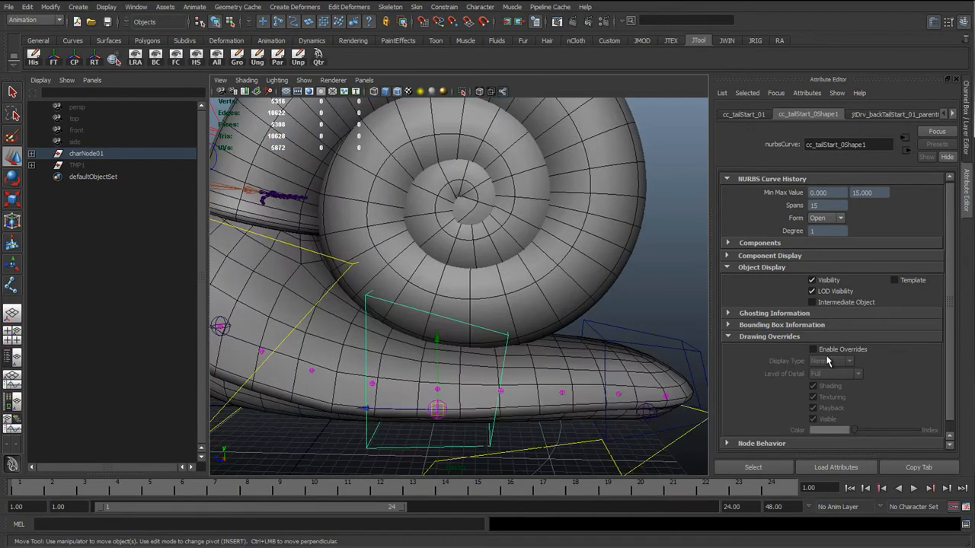
Turn on drawing overrides for cc_tailStart and cc_tailEnd and colour them green
left_click(812, 349)
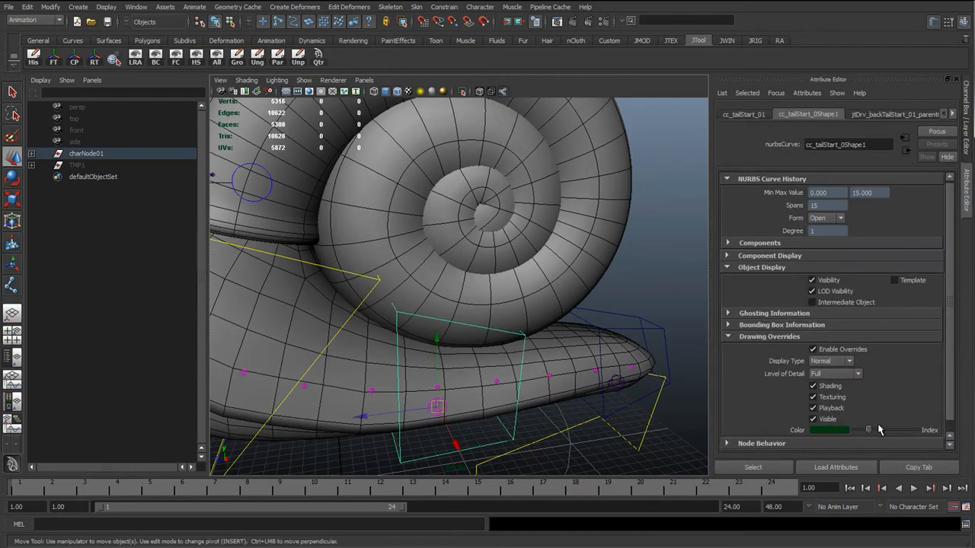
left_click(828, 430)
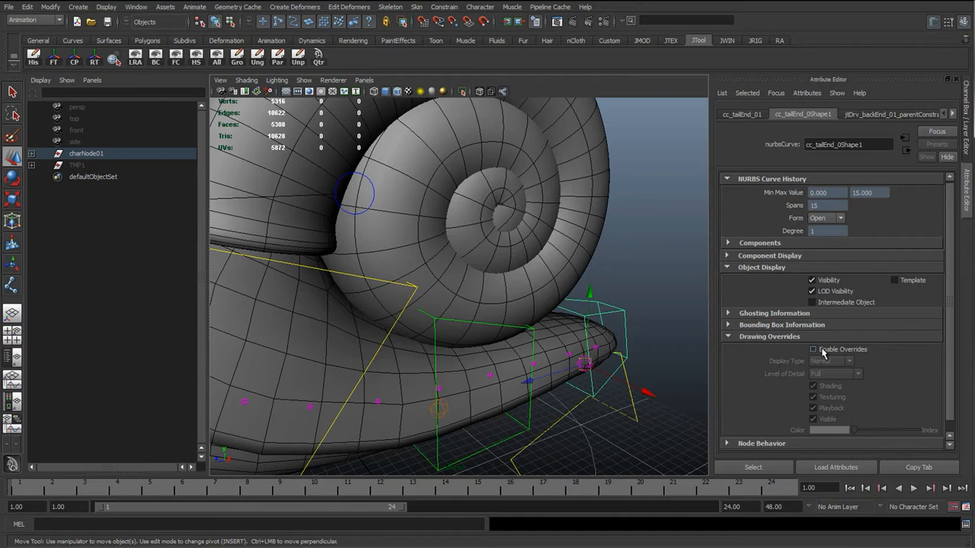
left_click(813, 349)
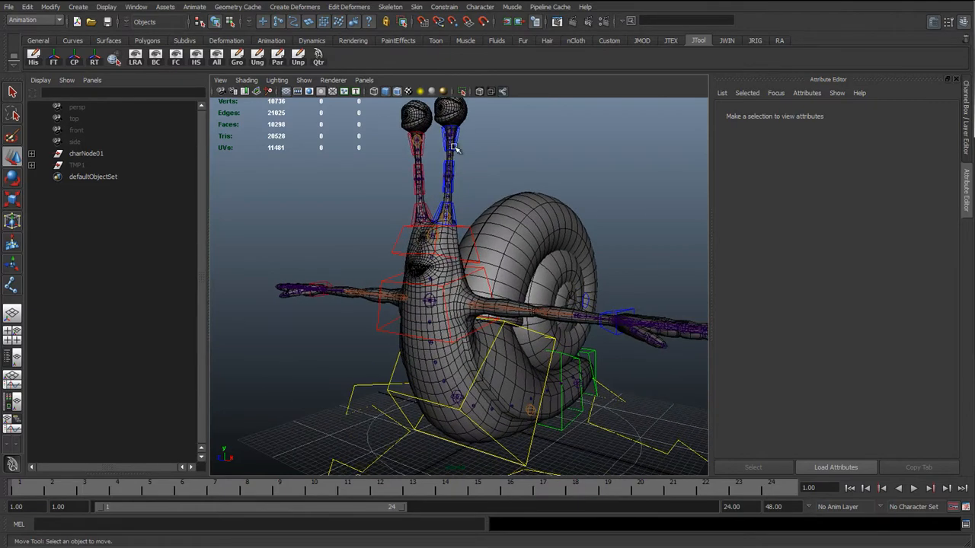
mouse_move(417, 208)
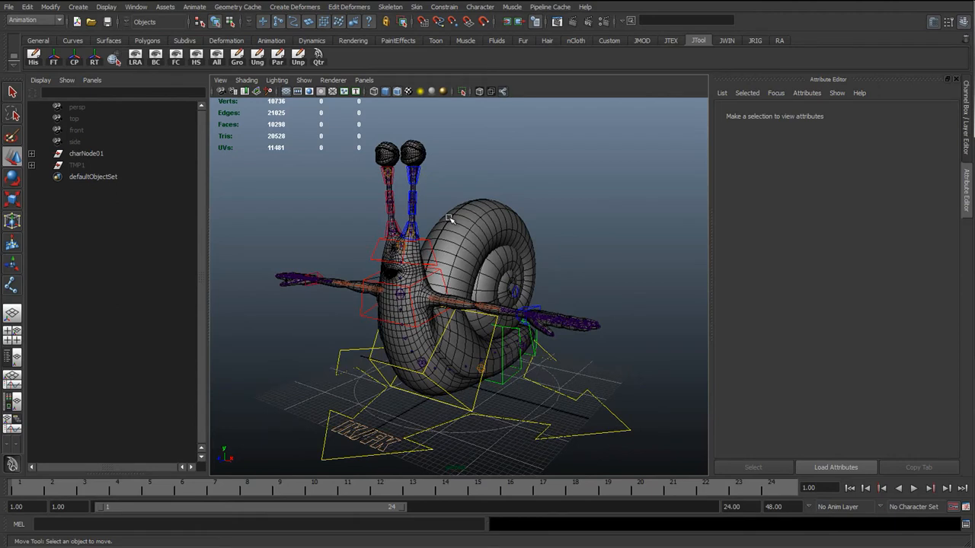
Set the viewport Show menu to display only polygons and joints
left_click(303, 80)
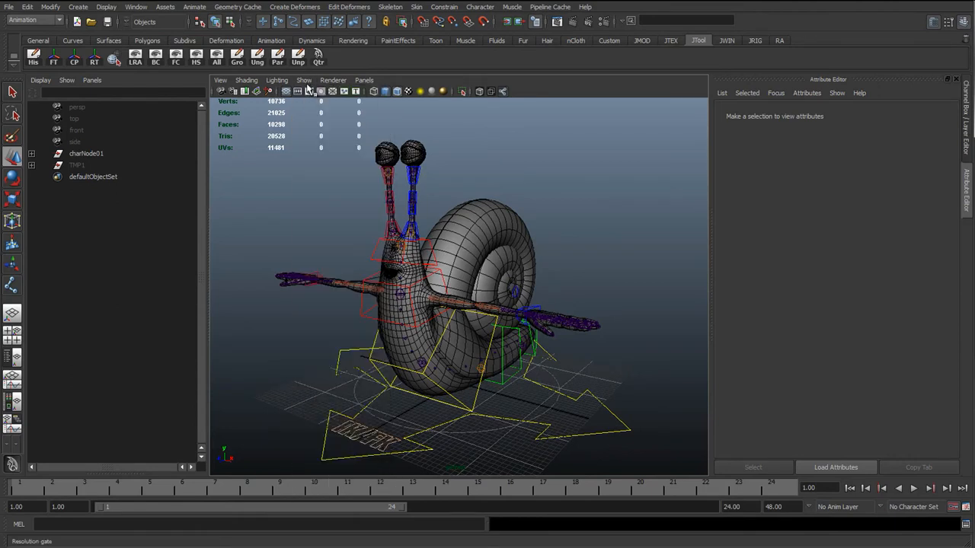
left_click(303, 80)
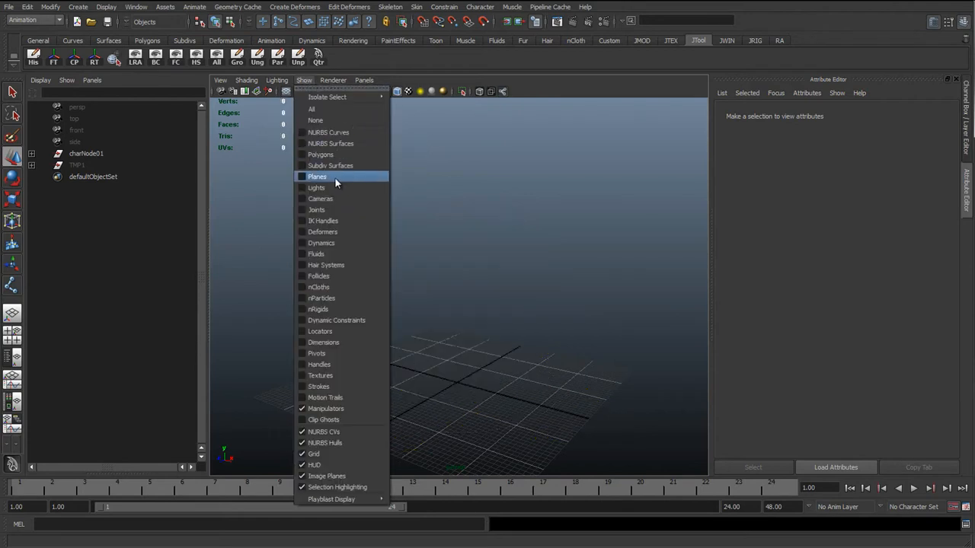
left_click(317, 176)
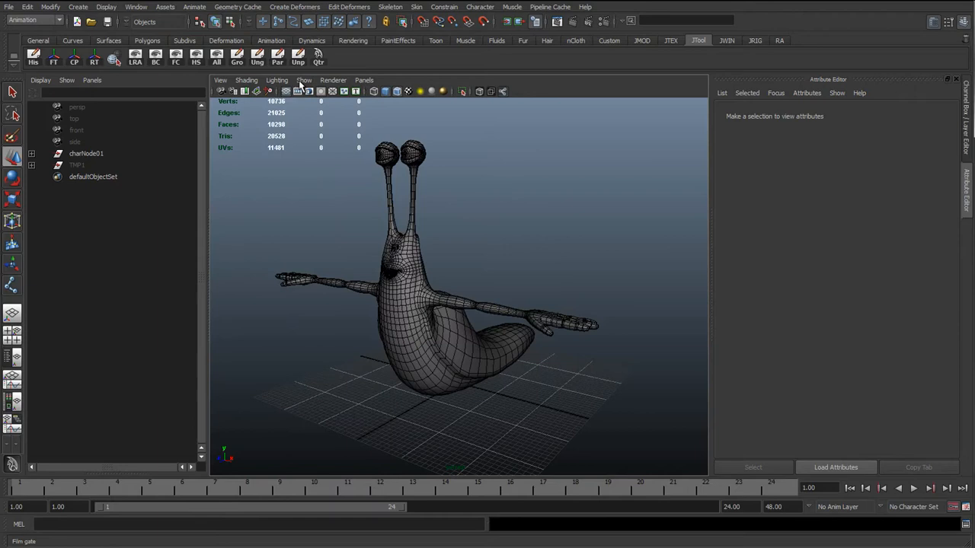
left_click(303, 80)
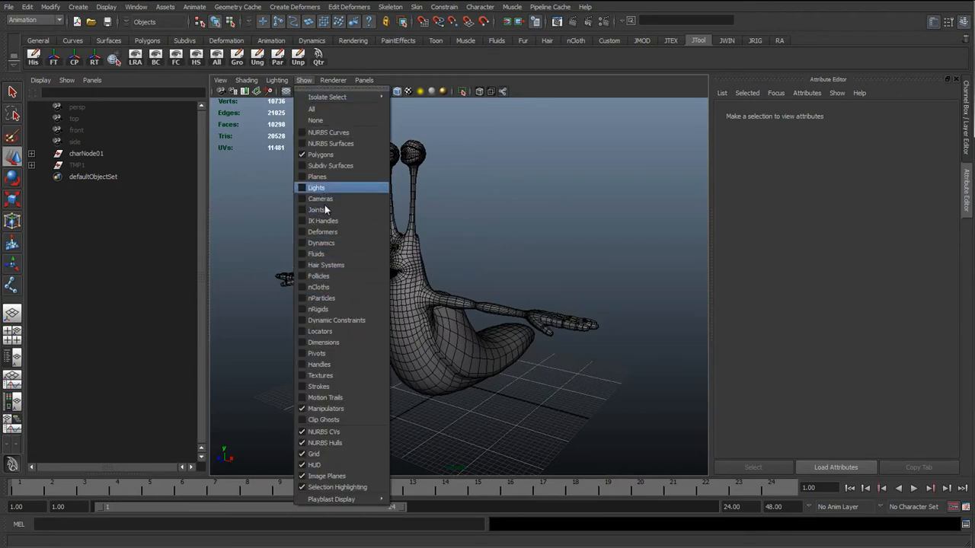
mouse_move(326, 265)
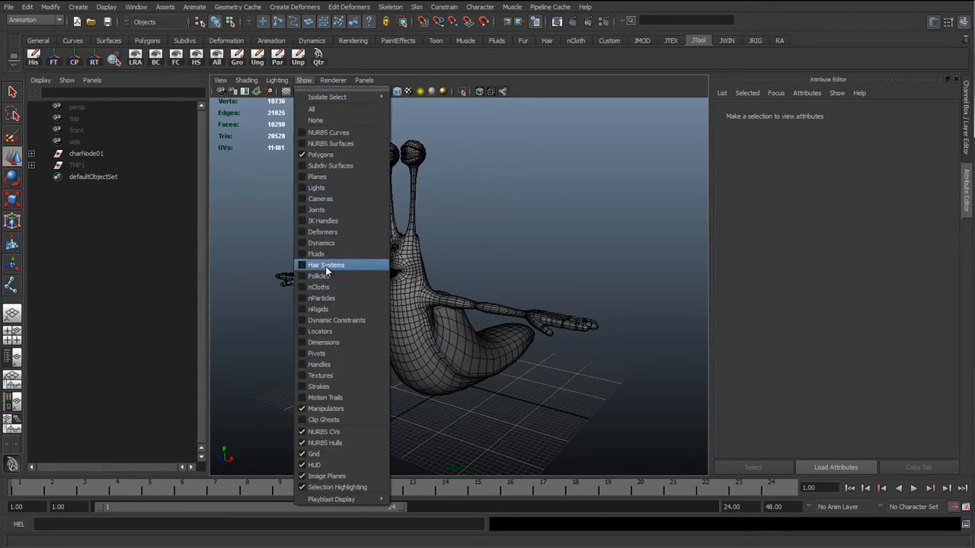
mouse_move(327, 364)
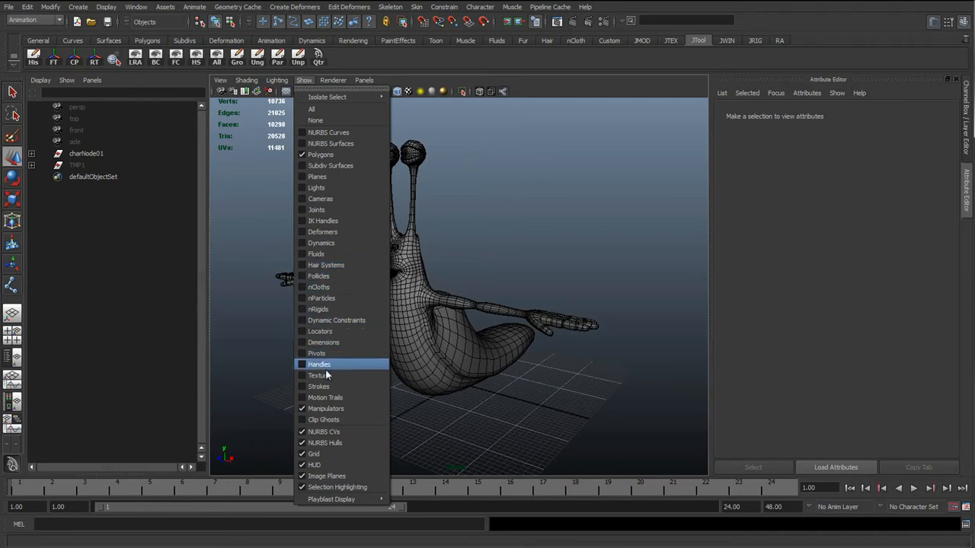
left_click(319, 364)
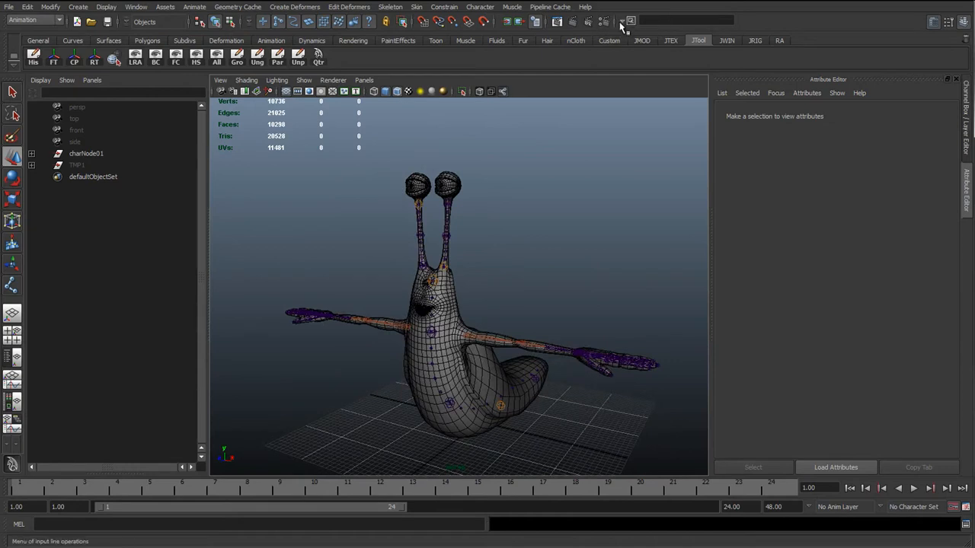
Switch the status-line field to Select by name and select joints matching jtBn*
left_click(622, 20)
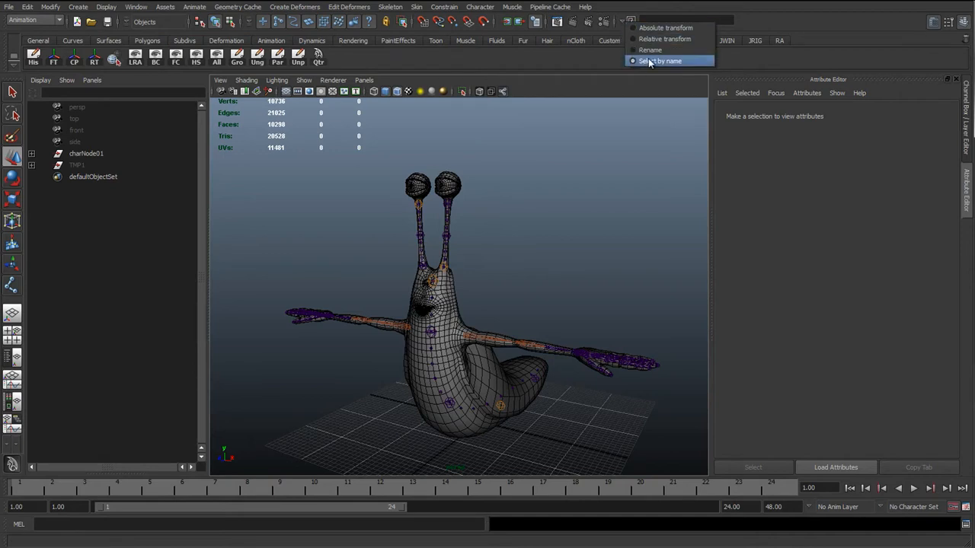
left_click(660, 61)
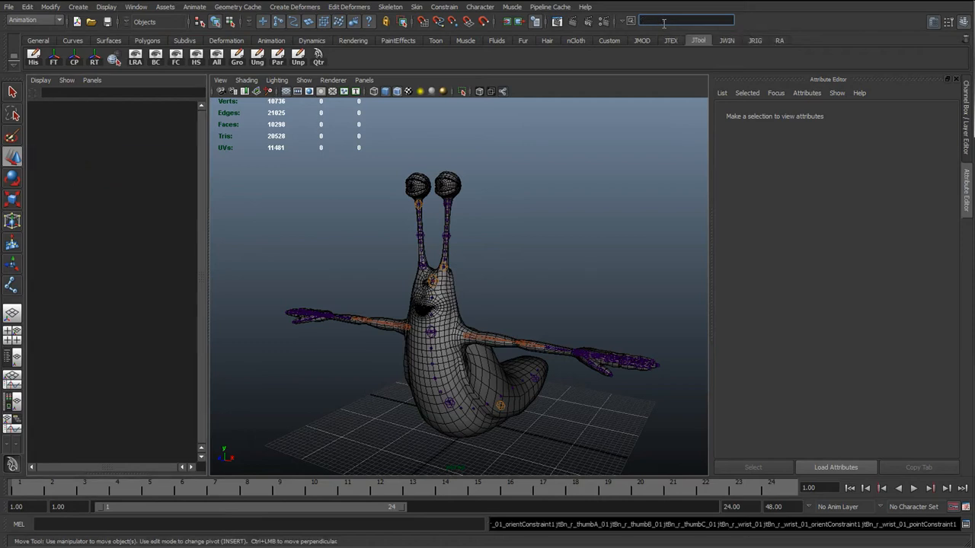
left_click(331, 314)
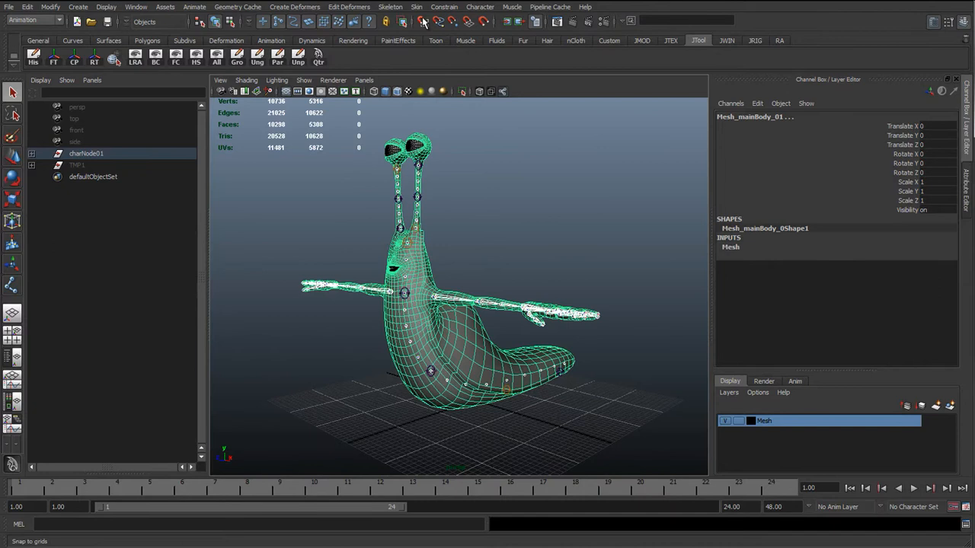
Open Smooth Bind Options from Skin > Bind Skin
left_click(417, 7)
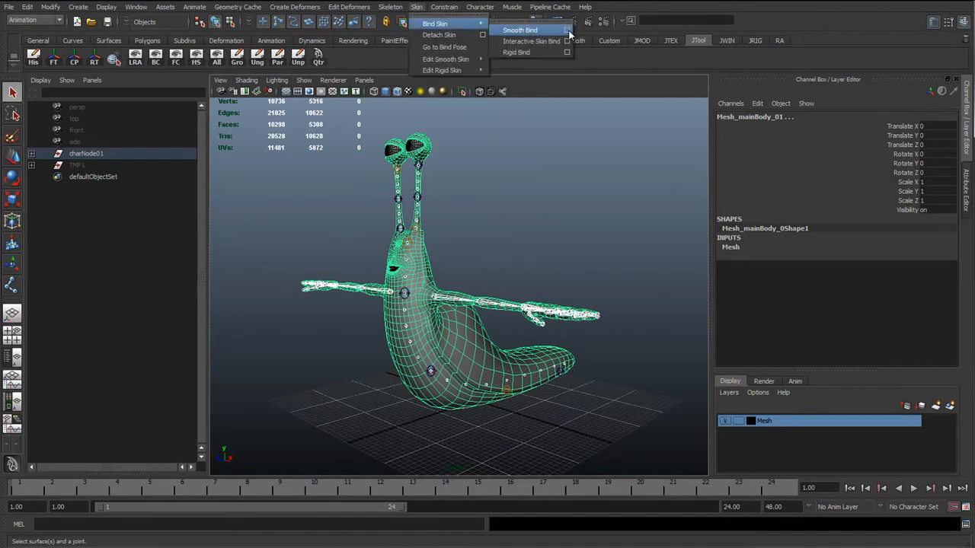
left_click(566, 31)
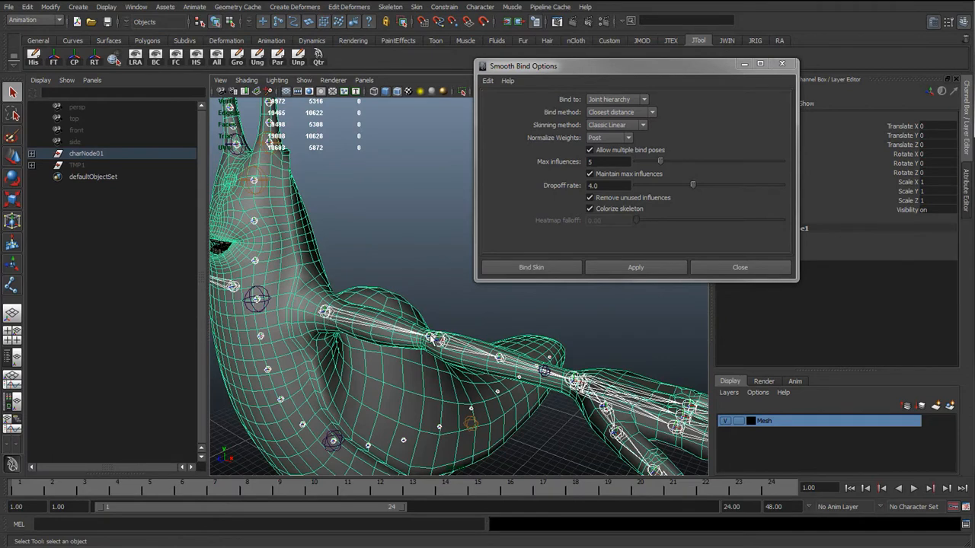
mouse_move(501, 370)
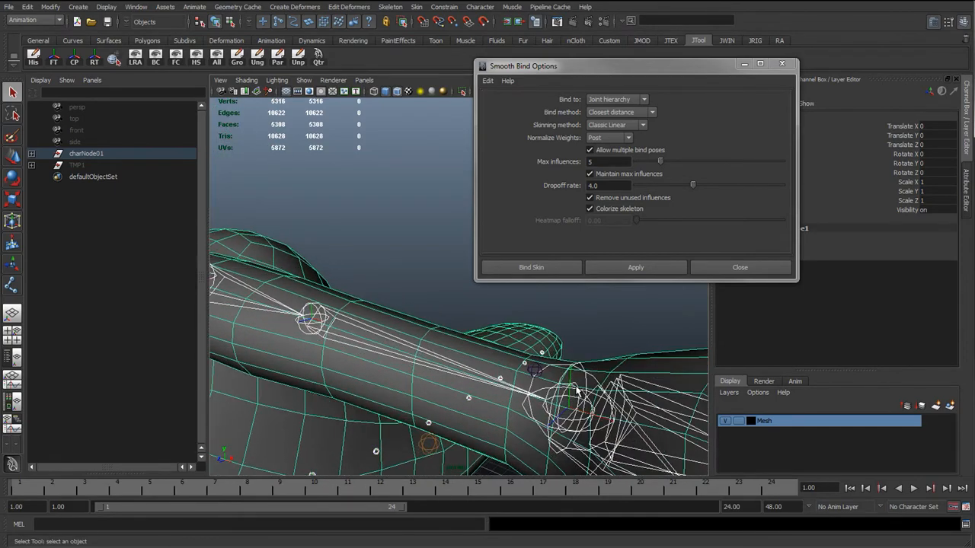
mouse_move(560, 400)
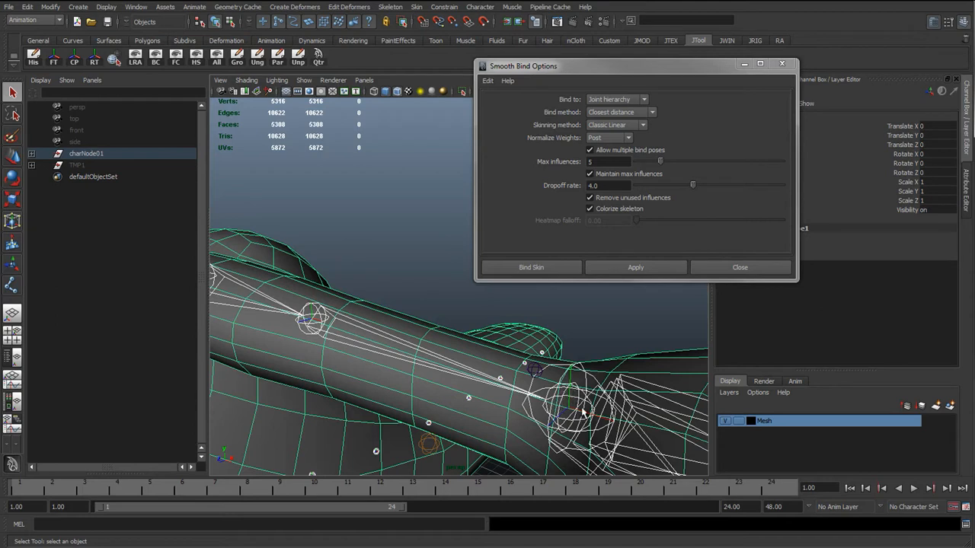
mouse_move(625, 400)
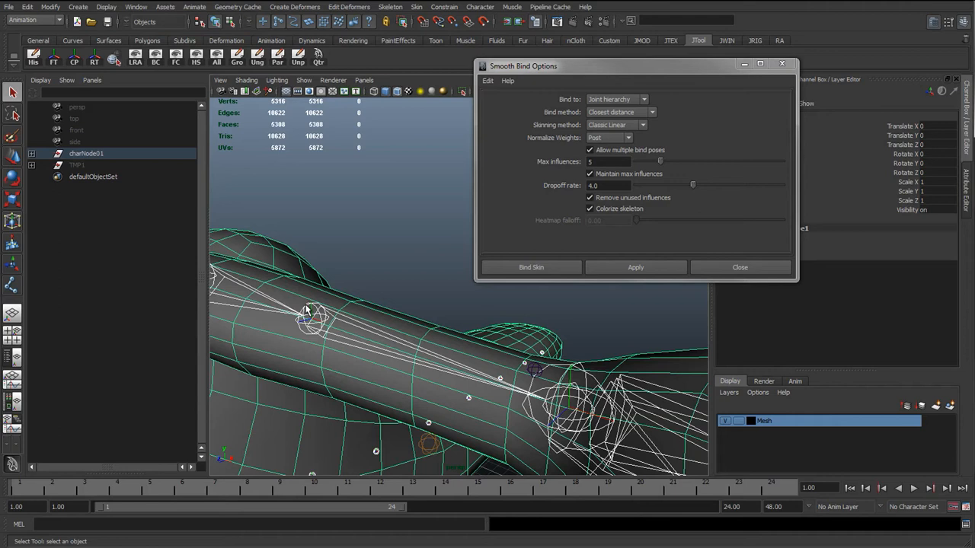
mouse_move(312, 324)
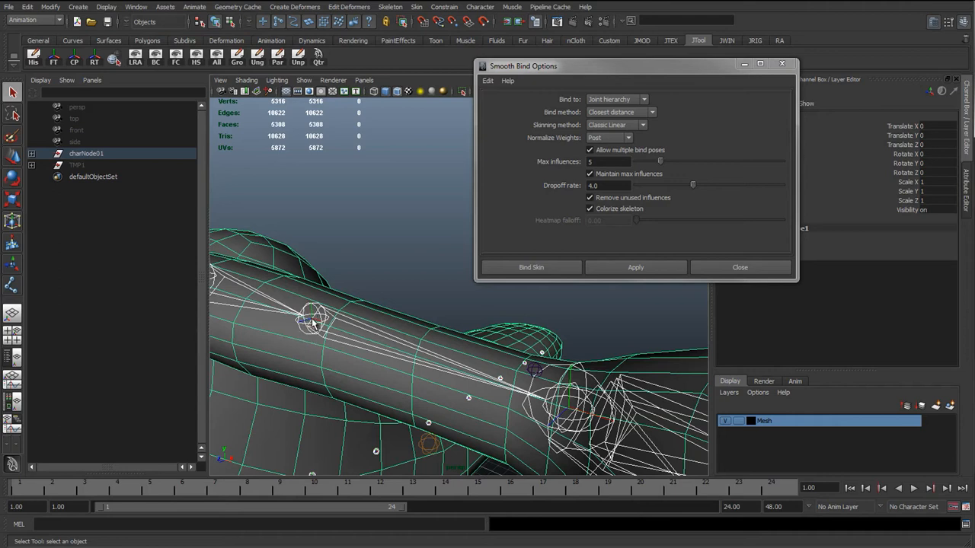
mouse_move(312, 324)
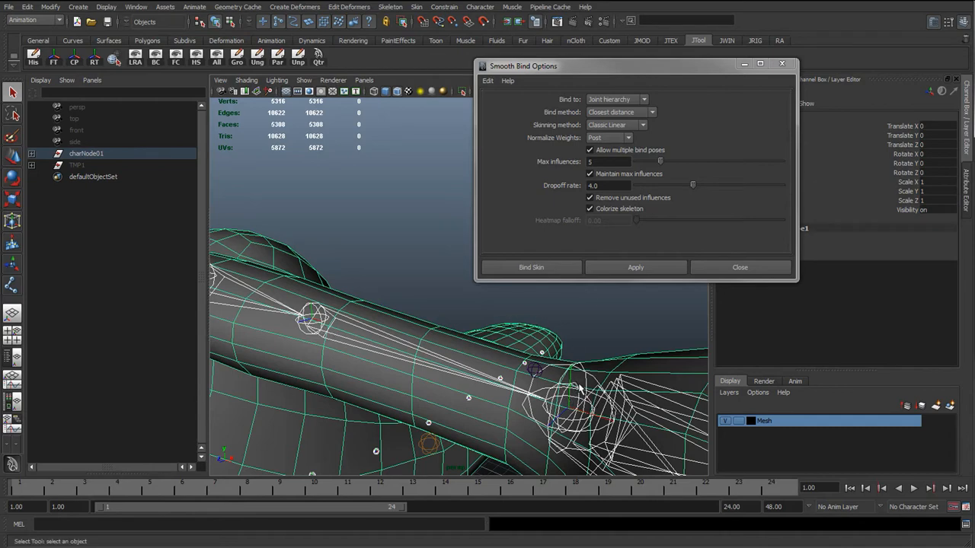
Smooth-bind the mesh with Bind to set to Selected joints, then clear the selection
left_click(617, 100)
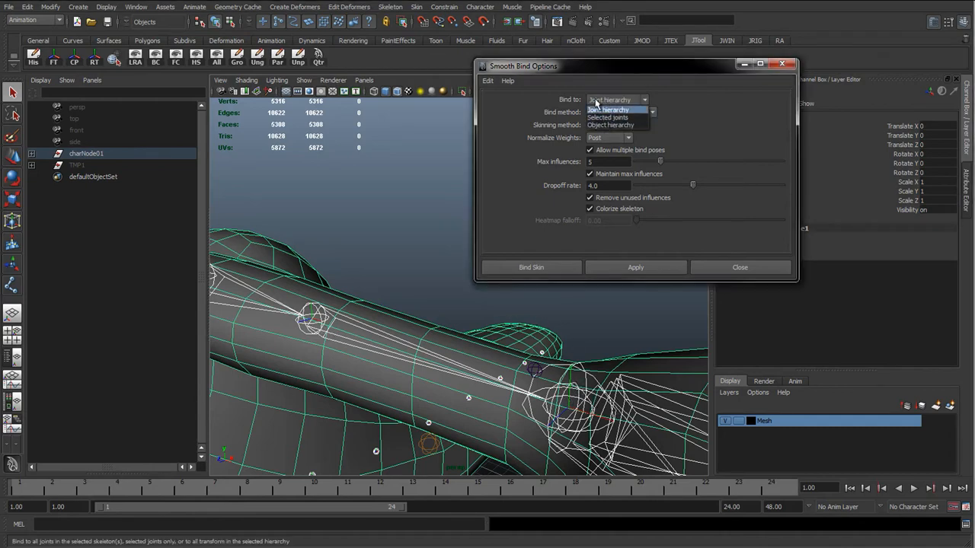
left_click(613, 110)
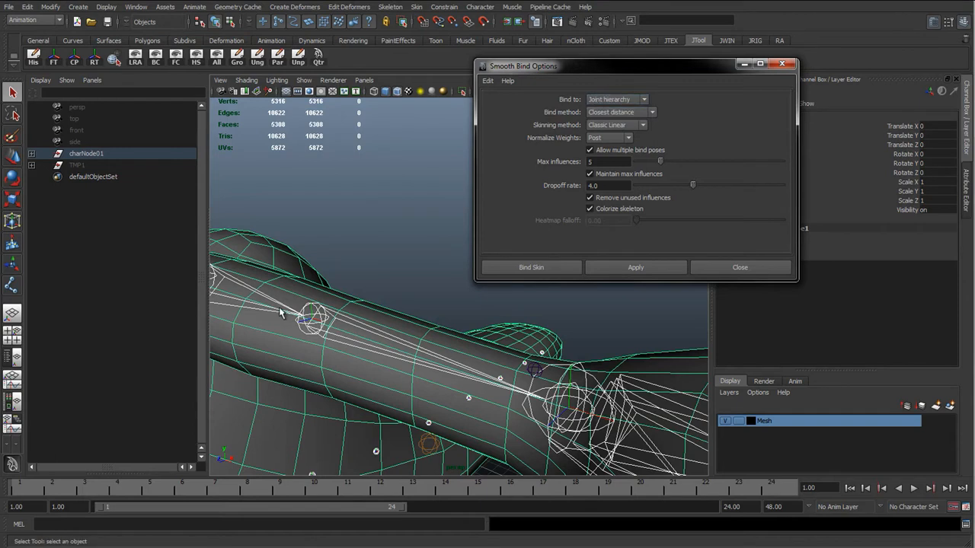
mouse_move(581, 395)
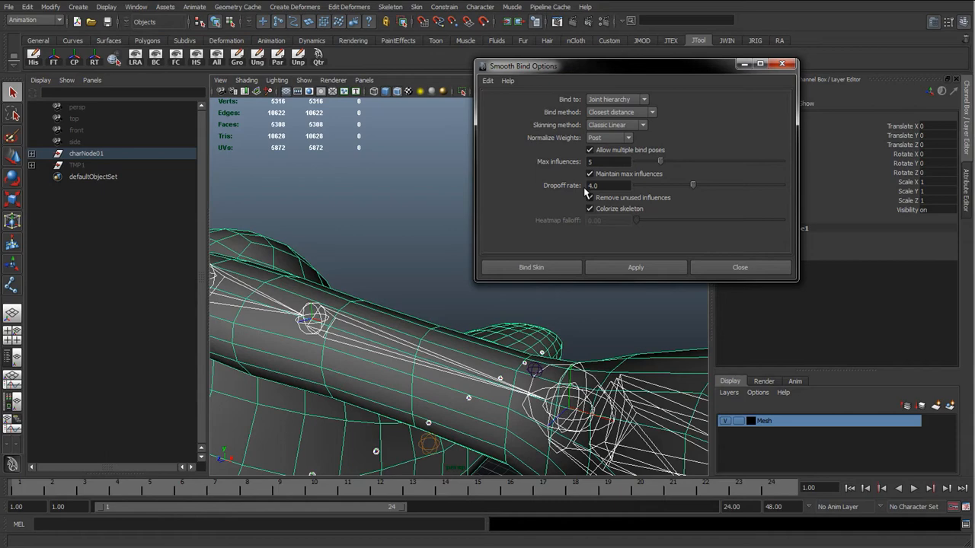
left_click(617, 99)
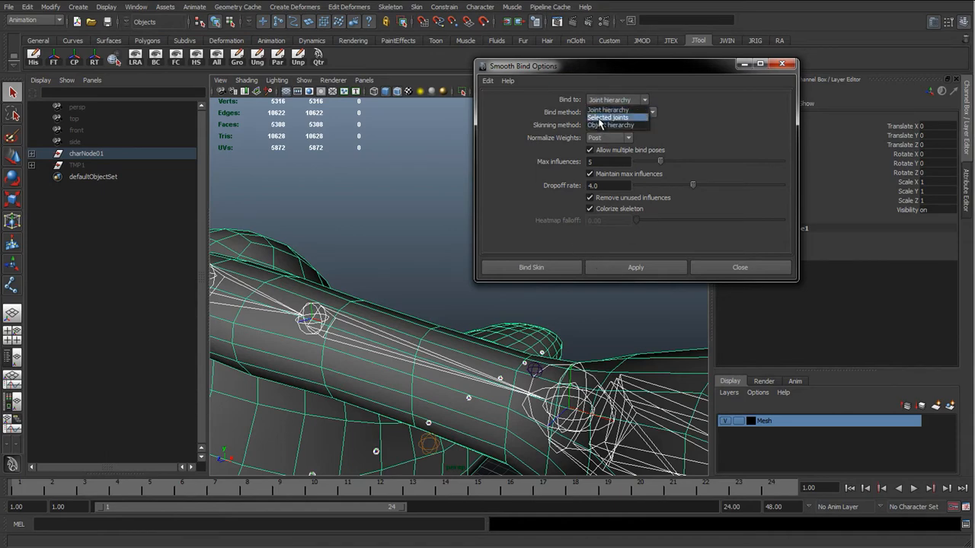
left_click(607, 117)
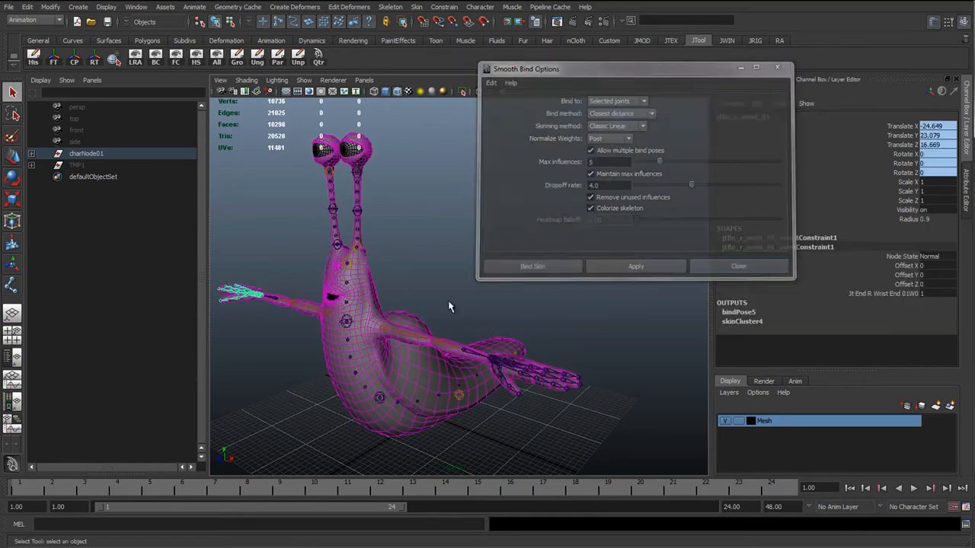
left_click(737, 266)
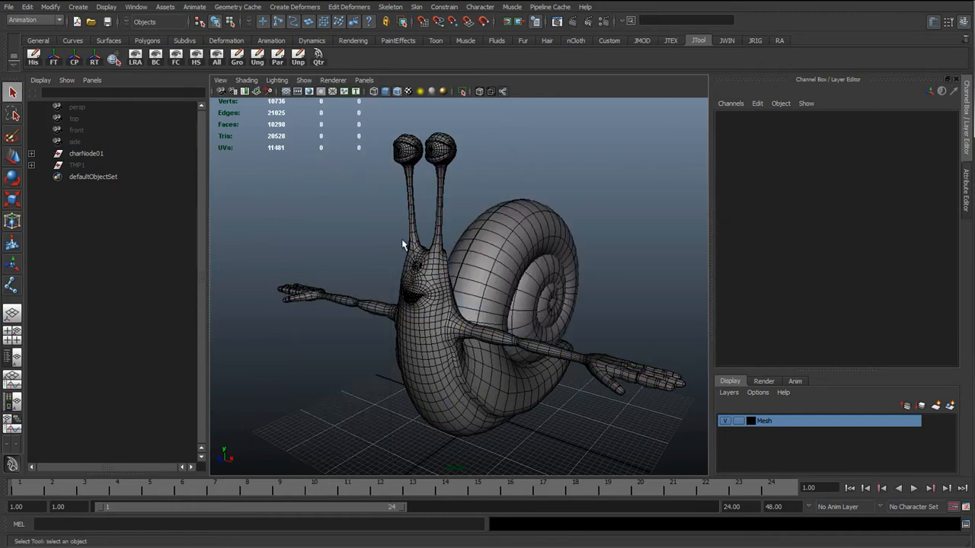
left_click(303, 80)
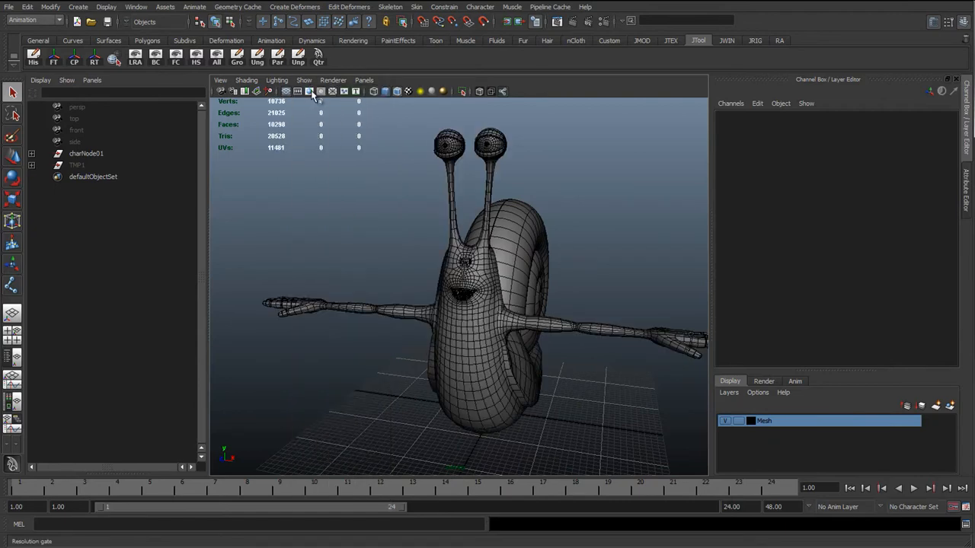
Show the control curves again and orbit around the skinned snail, then deselect
left_click(304, 80)
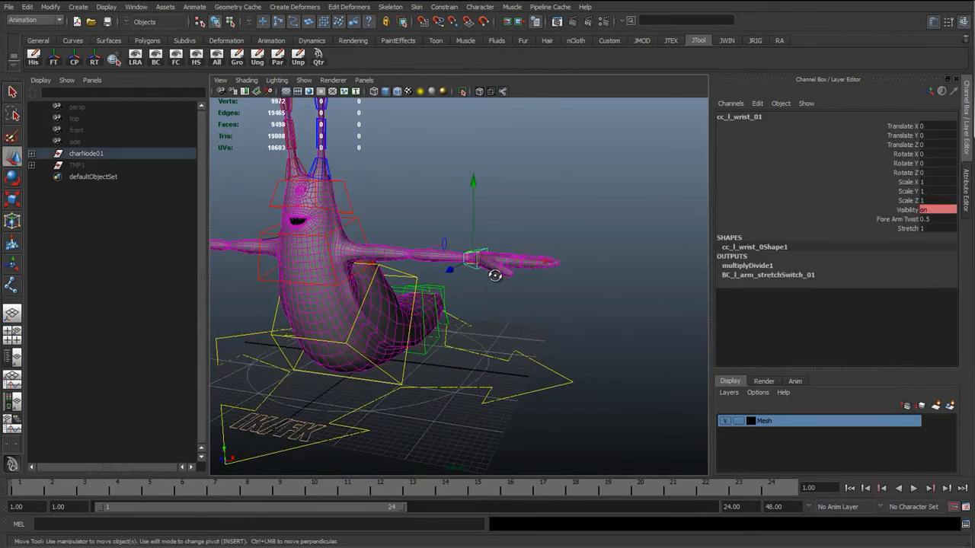
left_click_drag(472, 259, 499, 278)
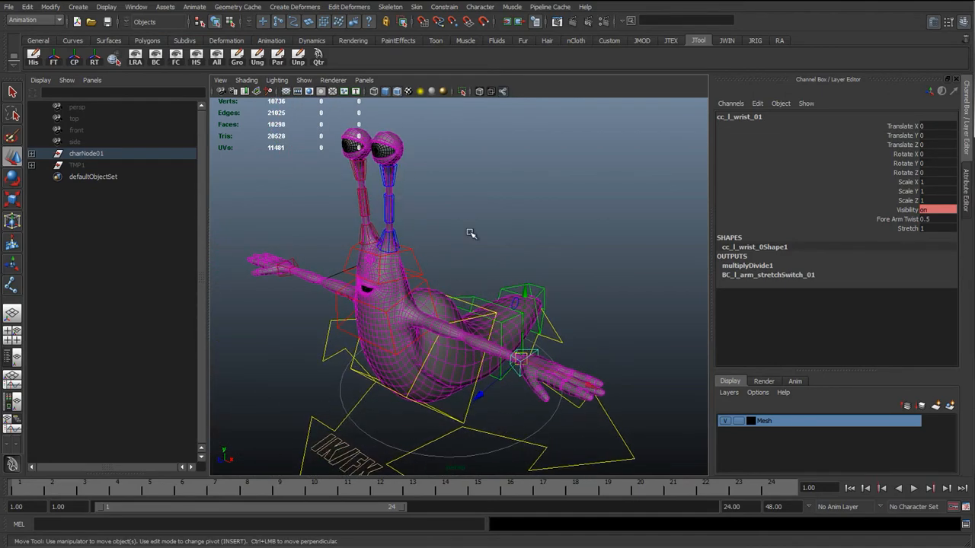
left_click(471, 231)
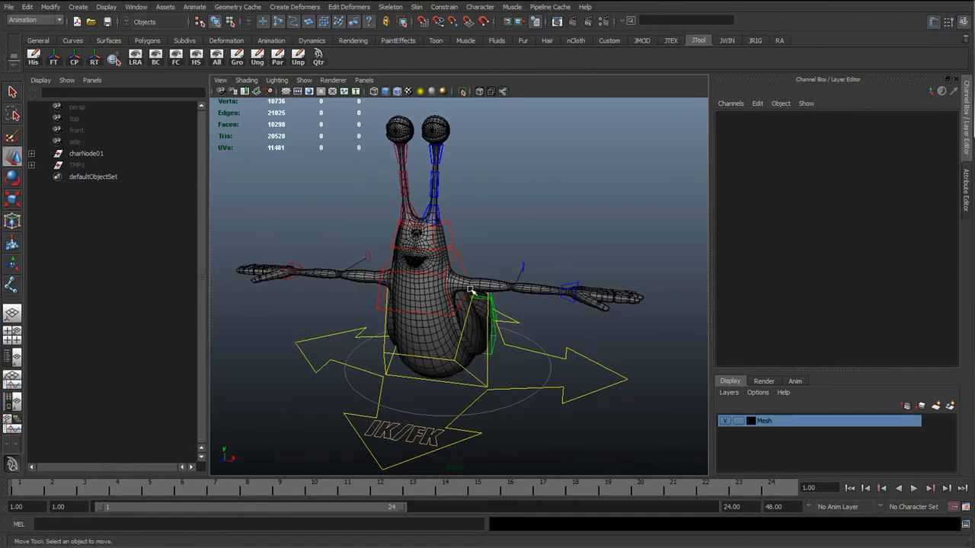
mouse_move(508, 302)
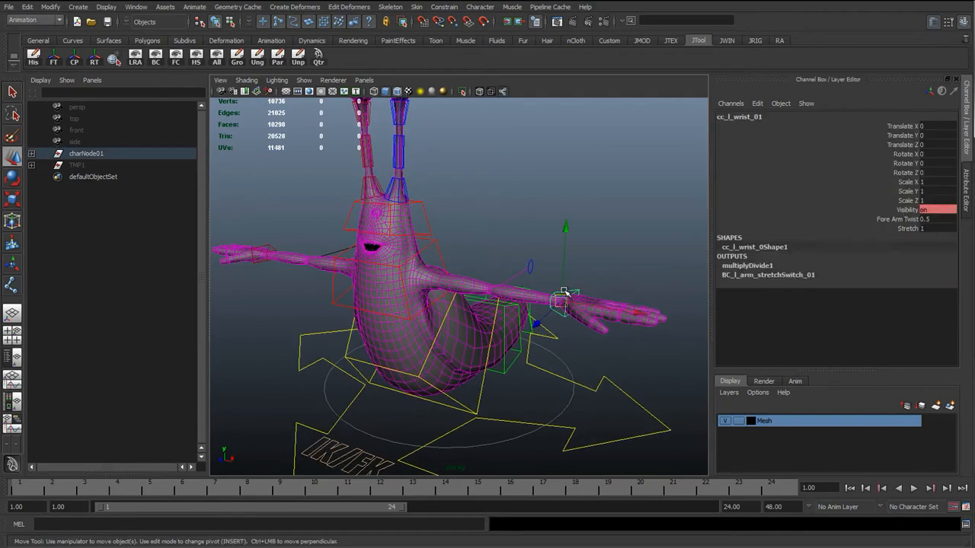
mouse_move(518, 304)
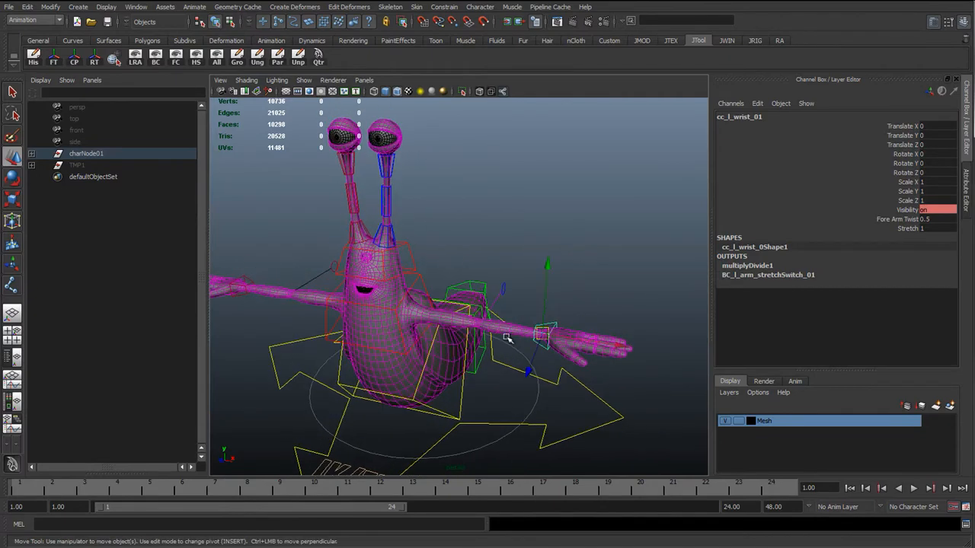
mouse_move(430, 326)
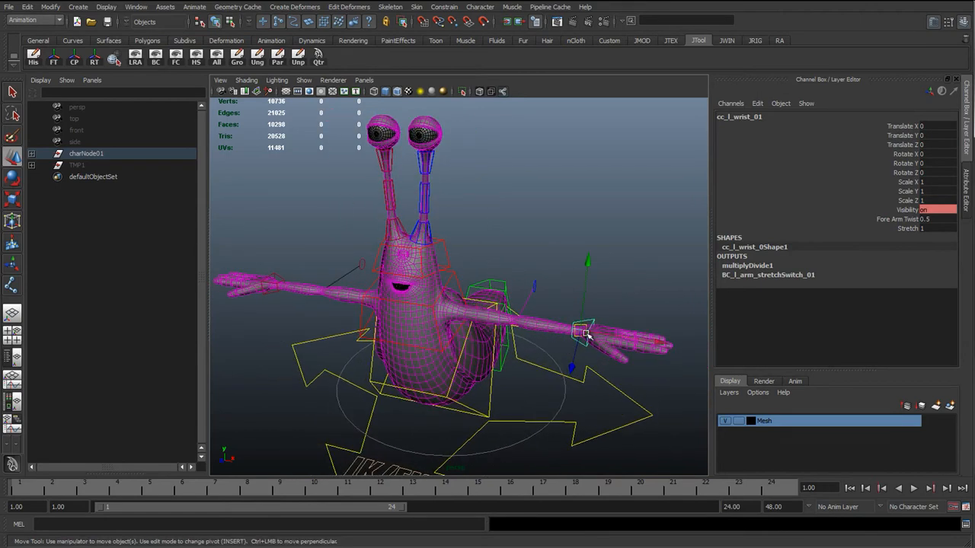
Move cc_l_wrist_01 down, up and outward, reset it, then rotate it about 70 degrees
left_click_drag(583, 334, 480, 339)
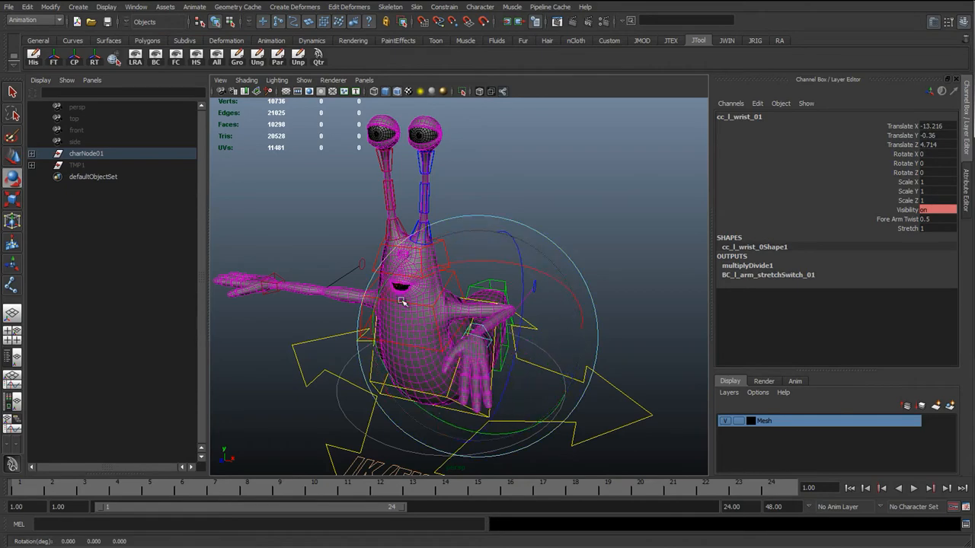
left_click_drag(404, 301, 409, 355)
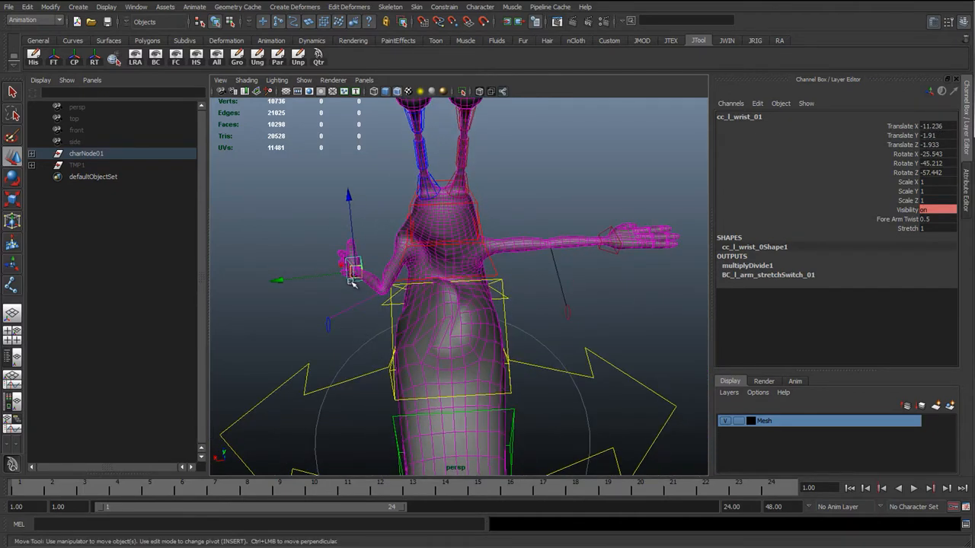
left_click_drag(351, 271, 351, 217)
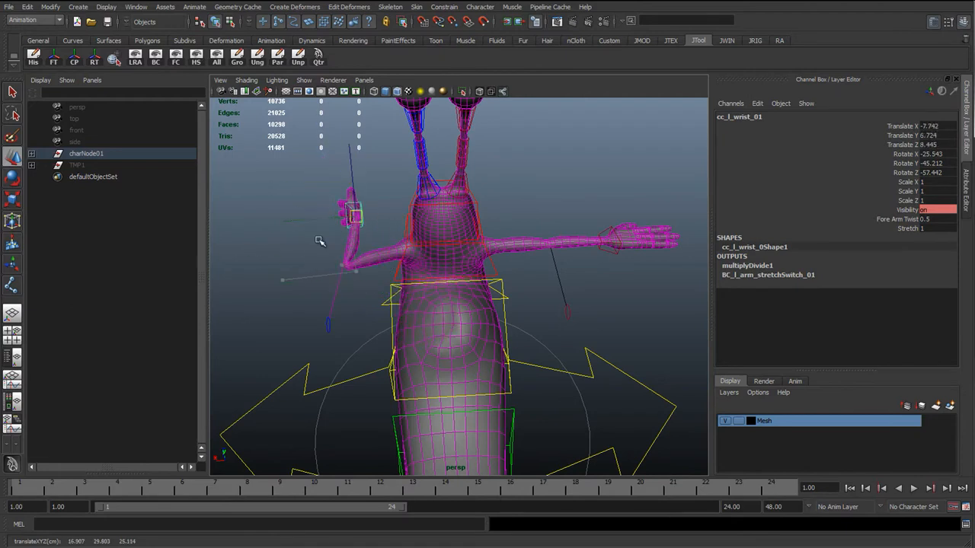
left_click_drag(350, 217, 259, 240)
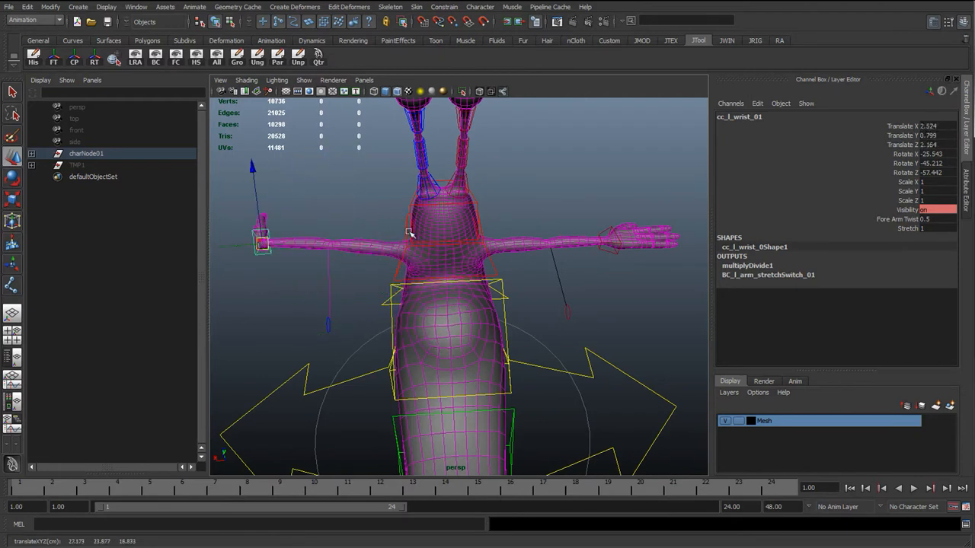
left_click_drag(262, 242, 350, 270)
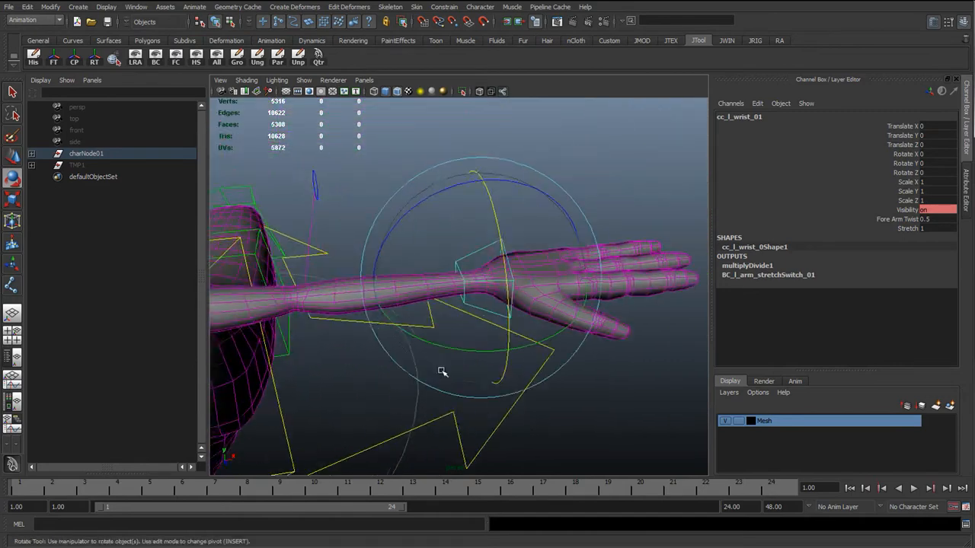
left_click_drag(445, 371, 602, 196)
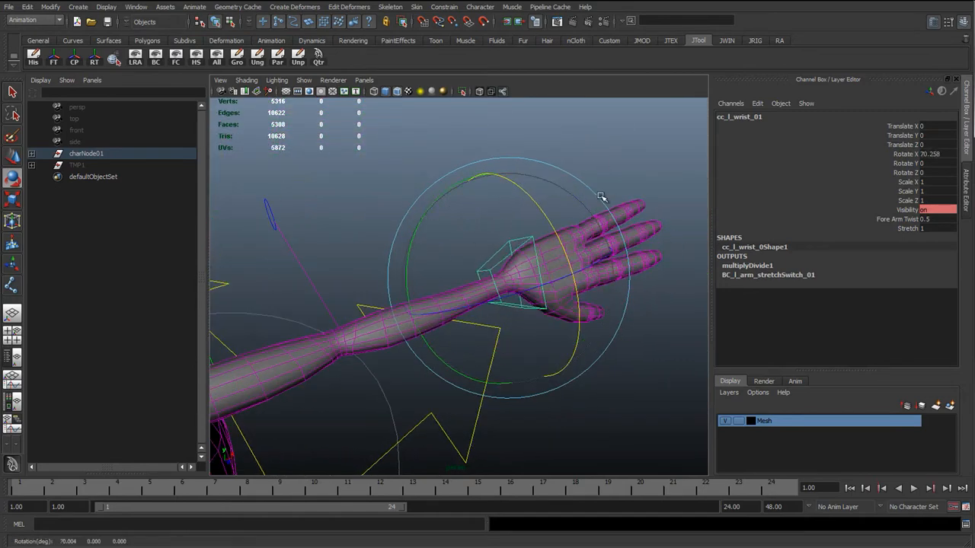
left_click_drag(602, 197, 378, 318)
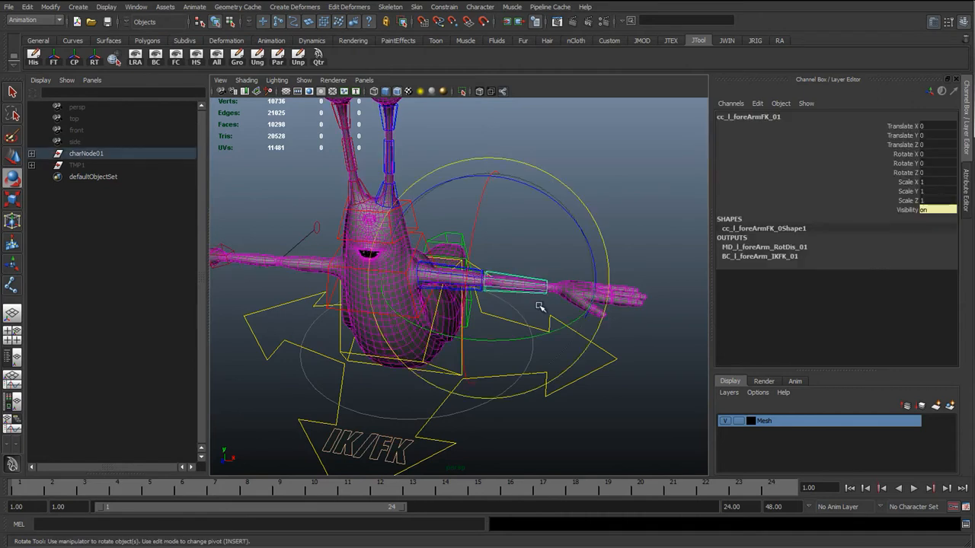
left_click_drag(541, 307, 547, 344)
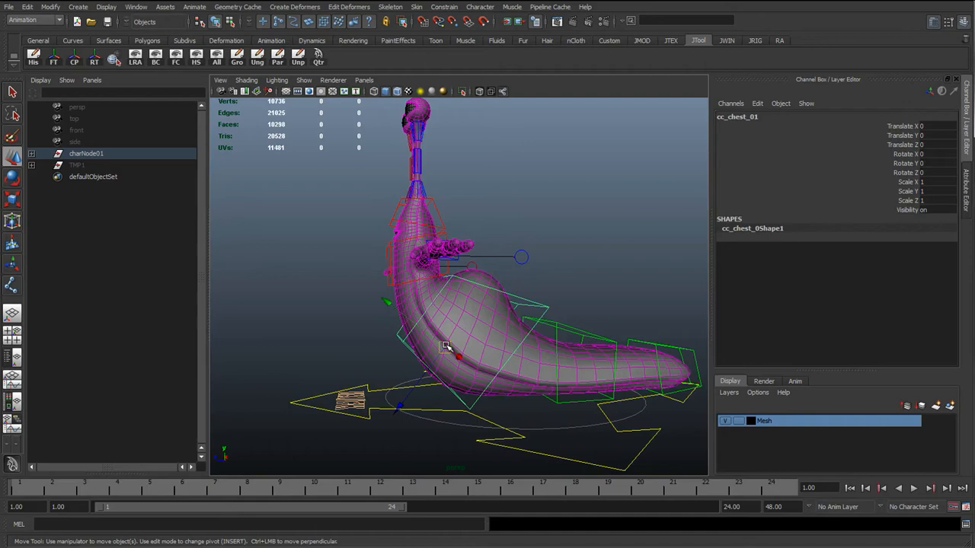
Frame the tail and drag cc_tailEnd_01 twice along Z to stretch the tail
left_click_drag(446, 347, 445, 362)
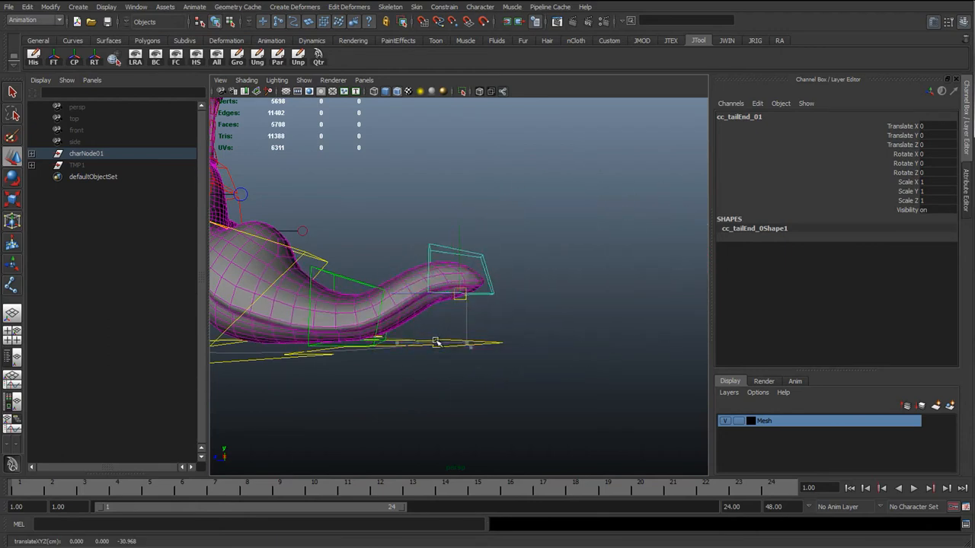
left_click_drag(436, 343, 466, 343)
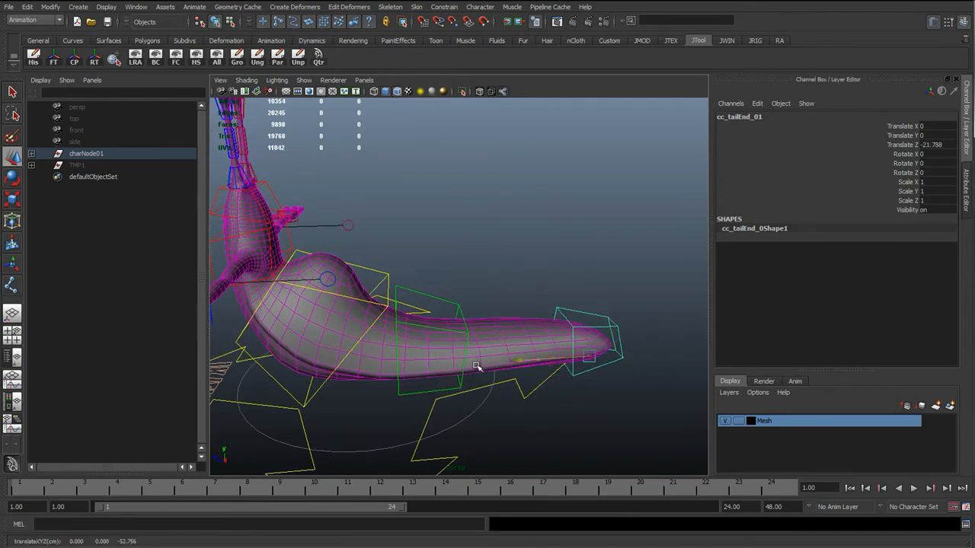
left_click_drag(476, 368, 572, 333)
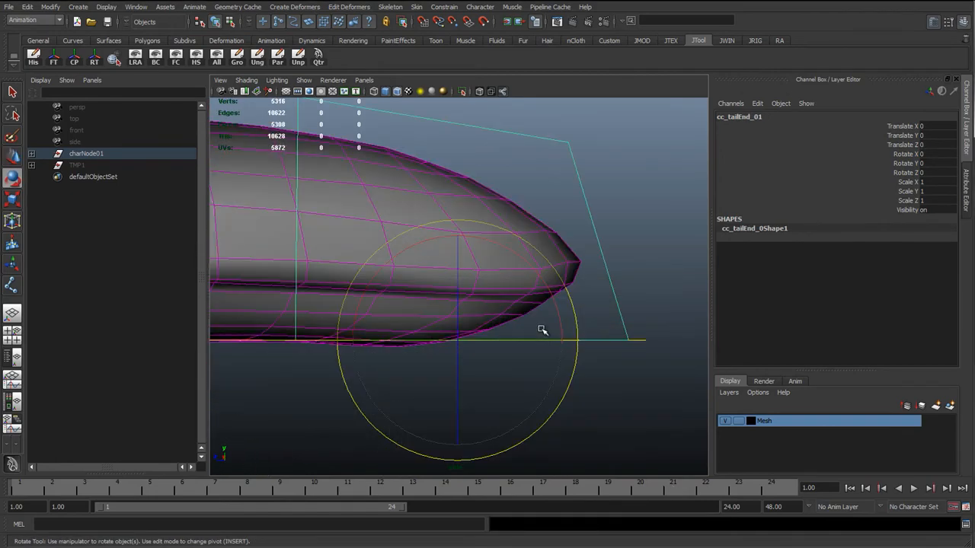
left_click_drag(542, 330, 588, 308)
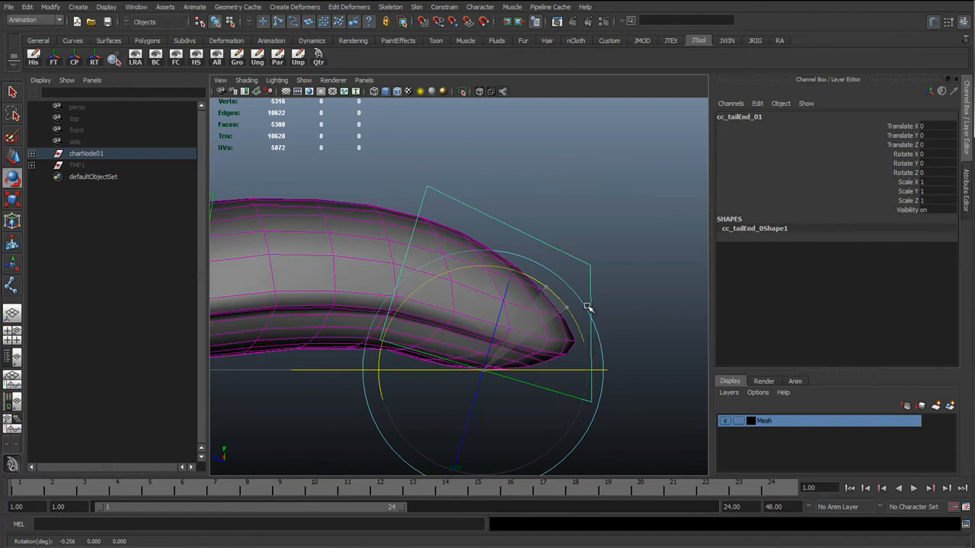
left_click_drag(586, 308, 541, 282)
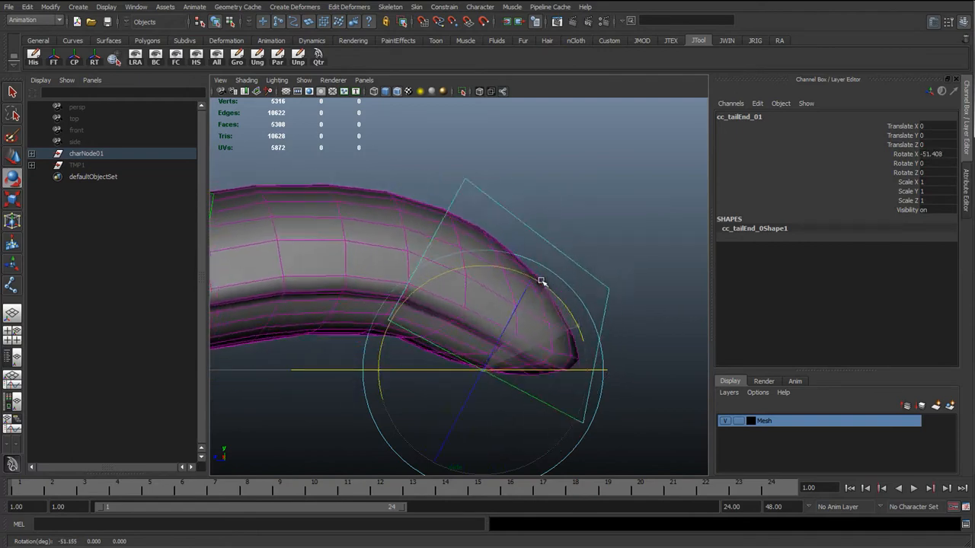
left_click_drag(540, 282, 556, 263)
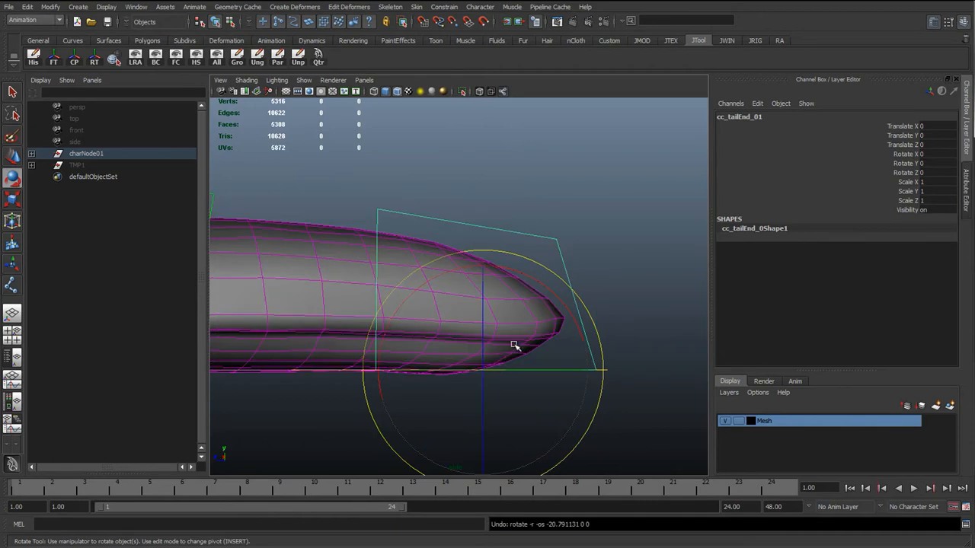
mouse_move(498, 316)
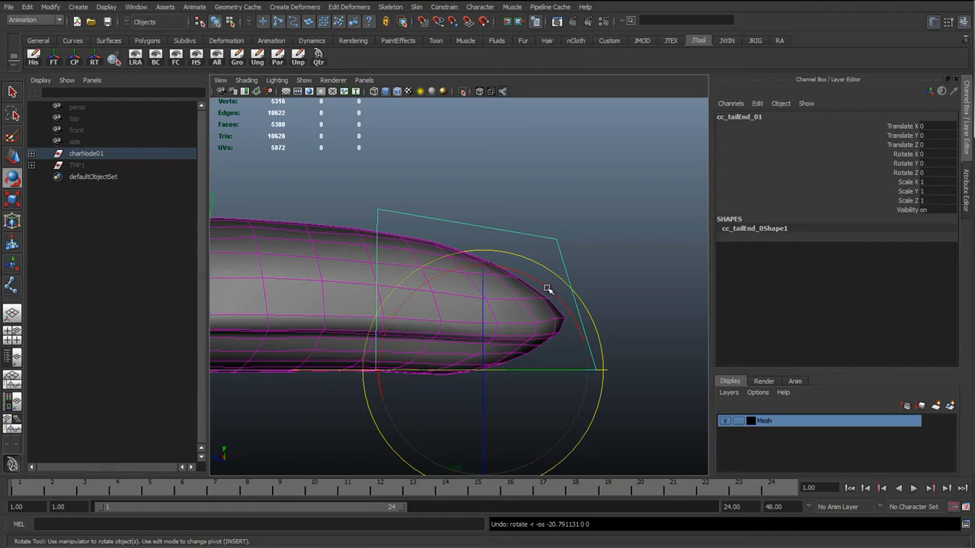
left_click_drag(548, 289, 582, 335)
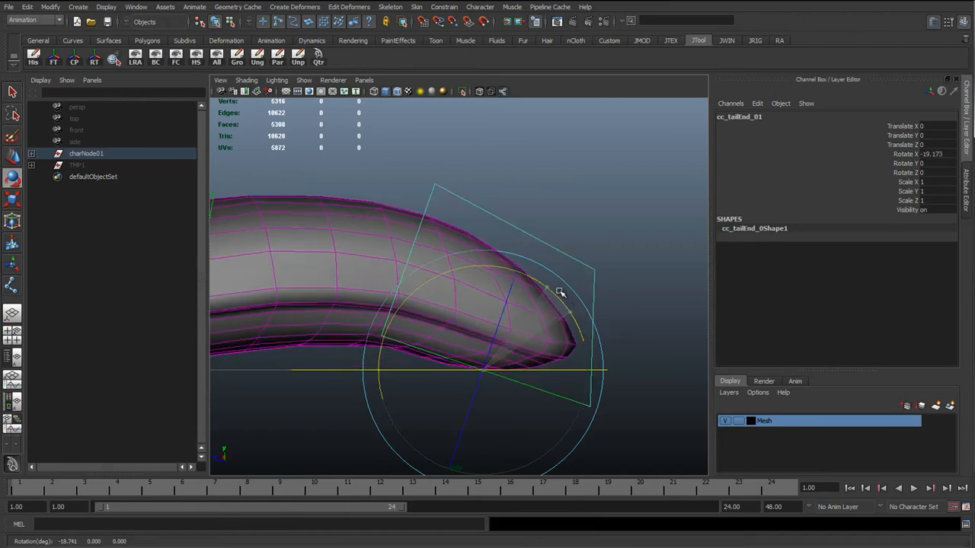
left_click_drag(560, 294, 524, 318)
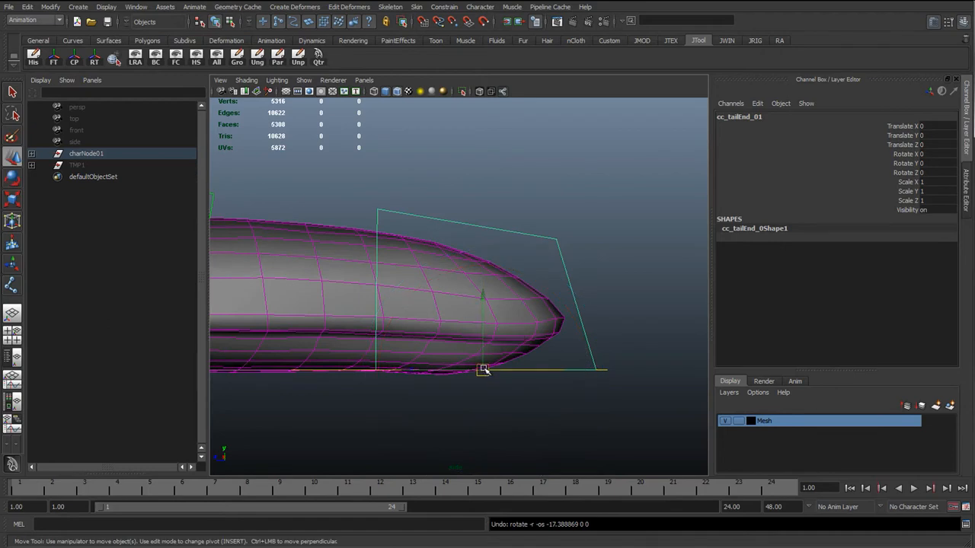
left_click_drag(484, 371, 598, 320)
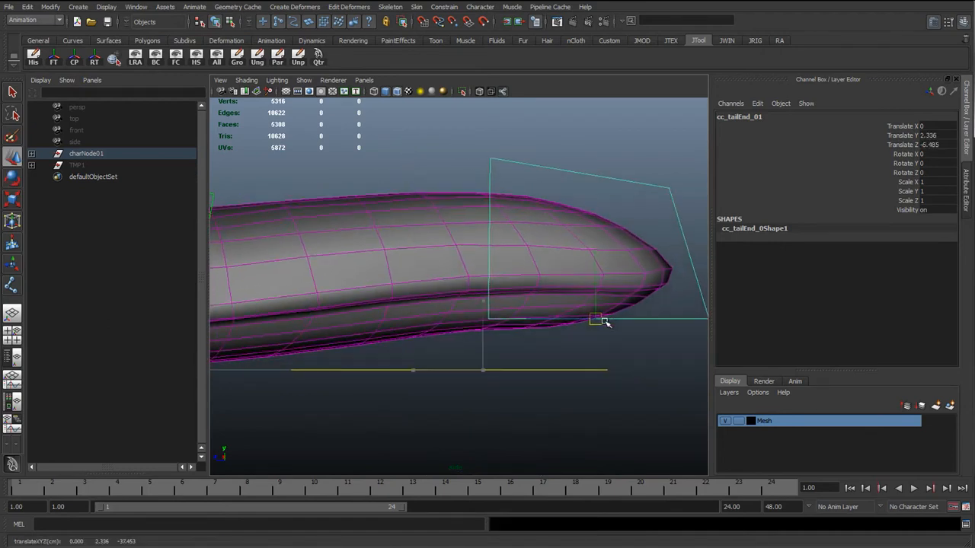
left_click_drag(596, 320, 483, 372)
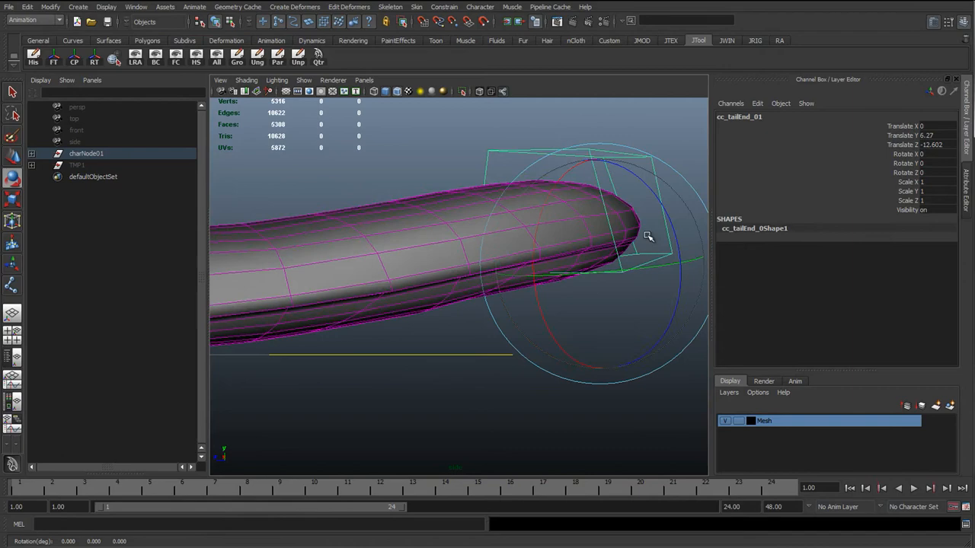
left_click_drag(647, 236, 507, 350)
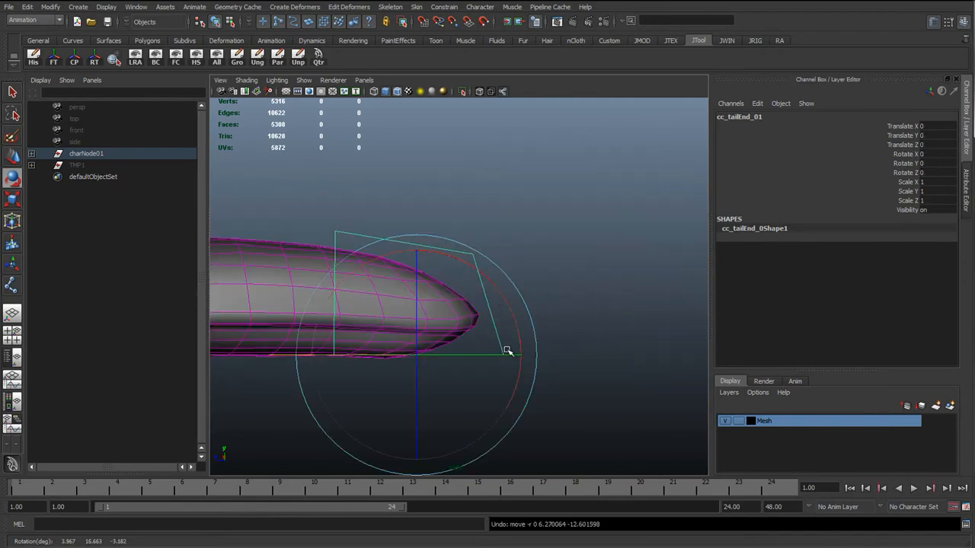
mouse_move(488, 351)
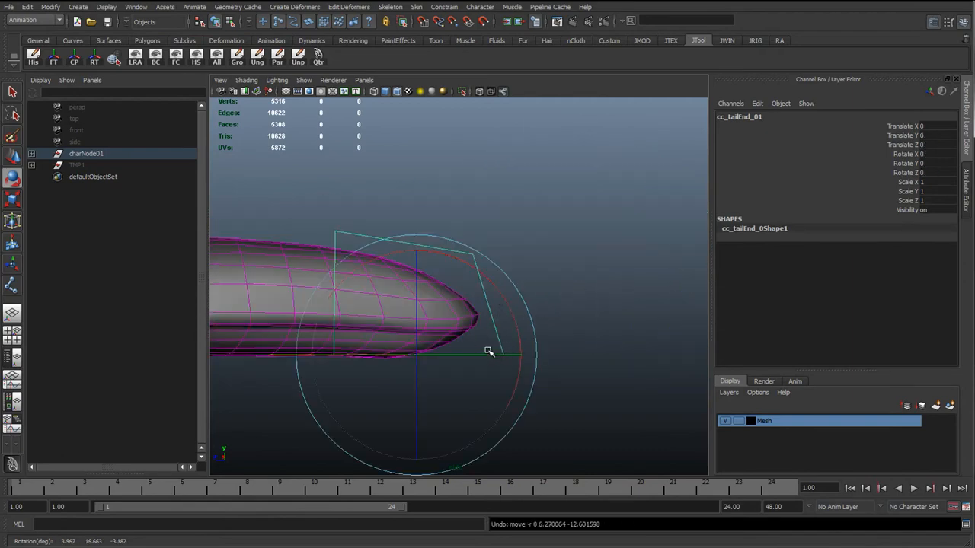
left_click_drag(488, 352, 468, 267)
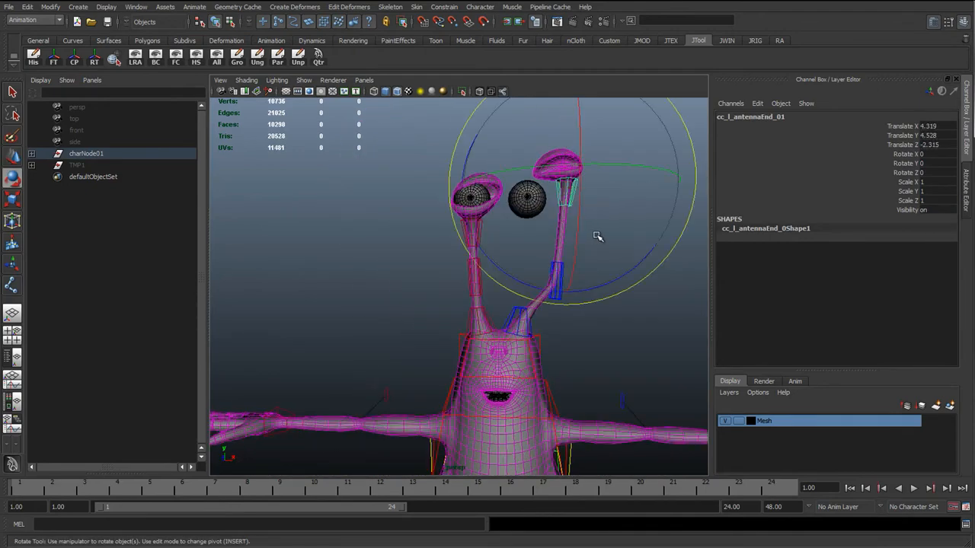
Move and twist cc_l_antennaEnd_01, then slide cc_l_antennaMid_01 sideways along X
left_click_drag(598, 236, 602, 194)
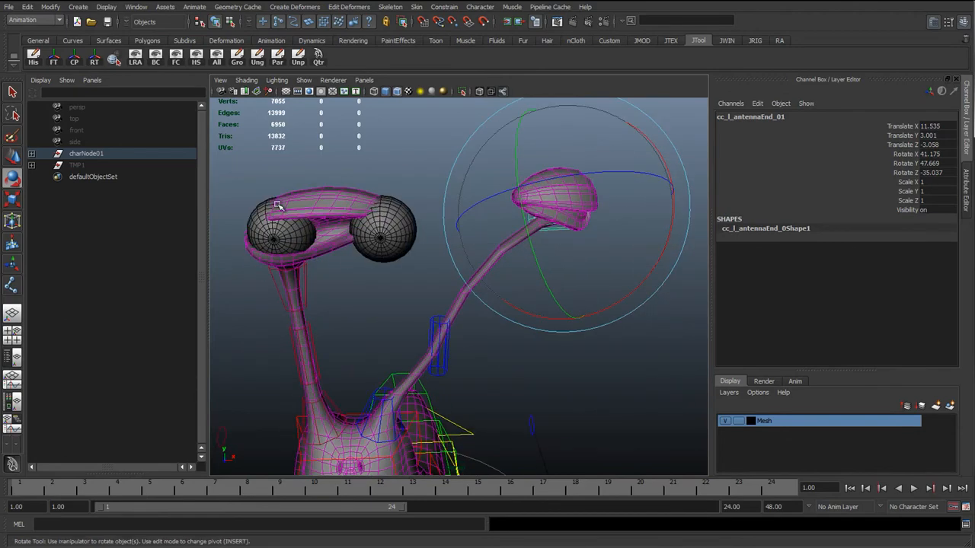
mouse_move(501, 254)
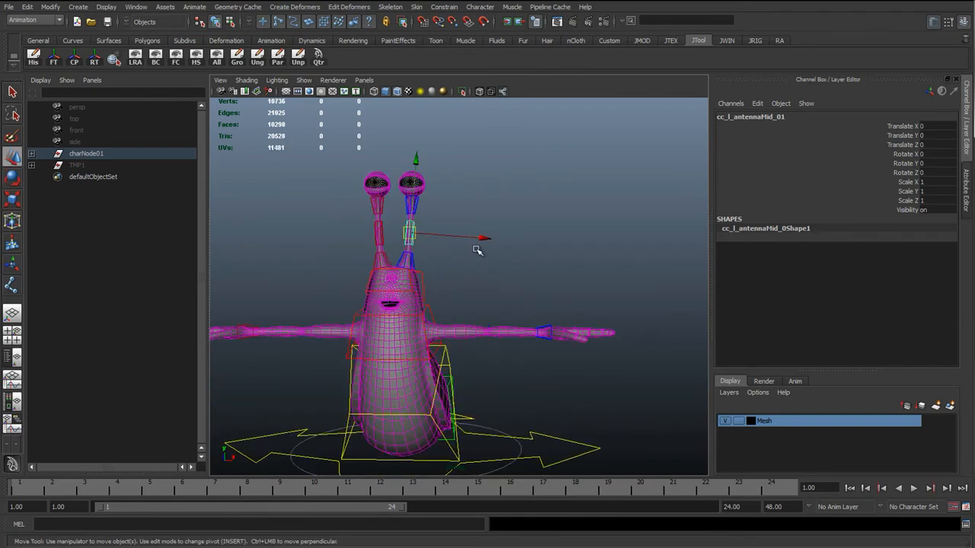
left_click_drag(485, 237, 463, 236)
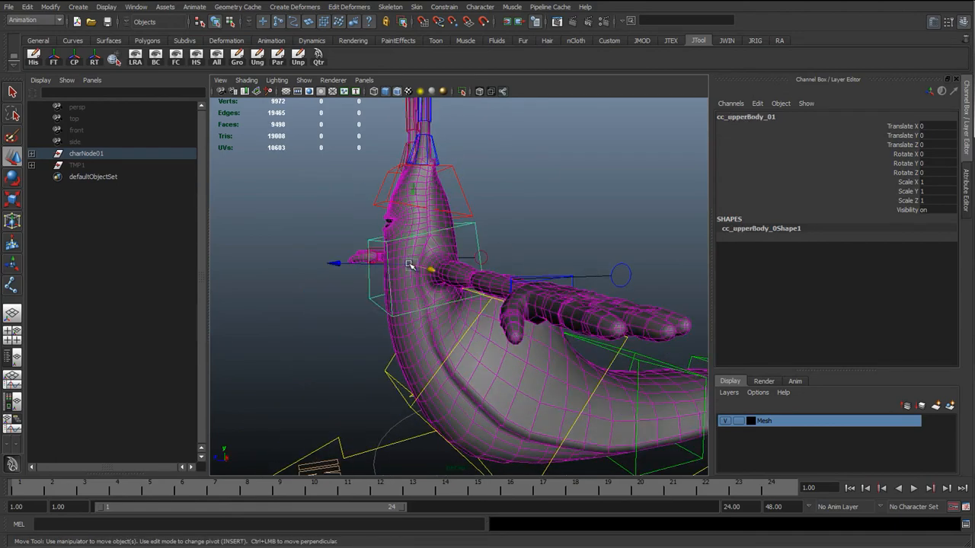
Move cc_upperBody_01 and cc_chest_01, select cc_tailStart_01, then rotate cc_chest_01 to bend the spine
left_click_drag(410, 266, 410, 328)
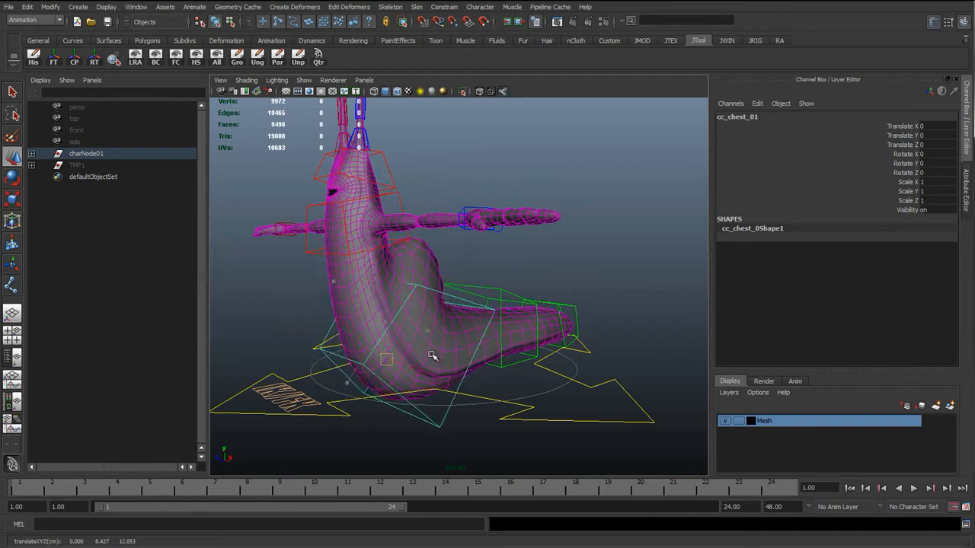
left_click_drag(432, 356, 454, 267)
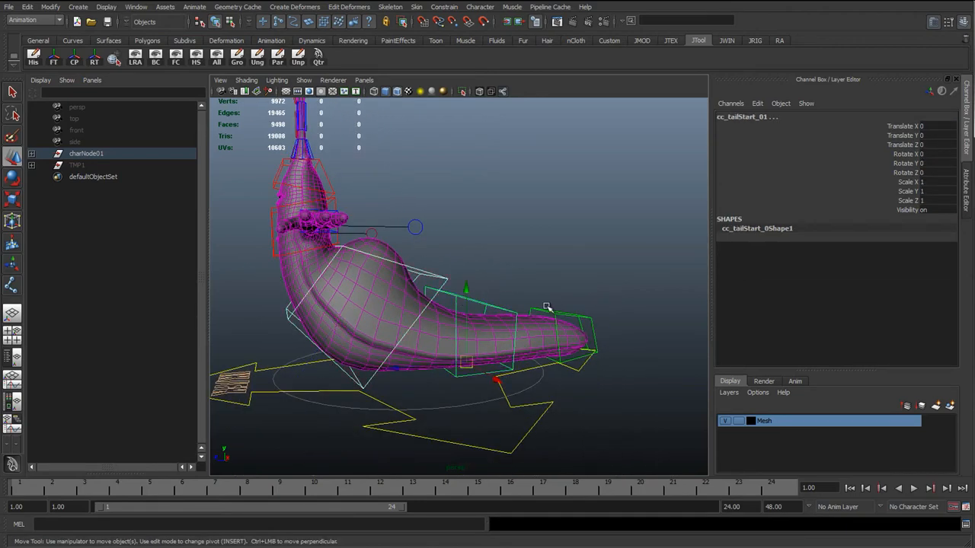
left_click(568, 312)
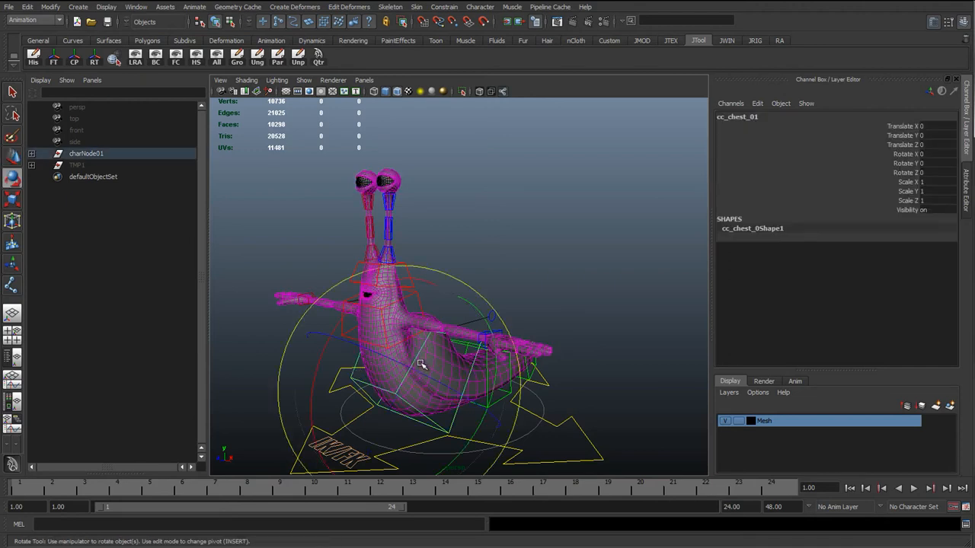
left_click_drag(419, 366, 419, 316)
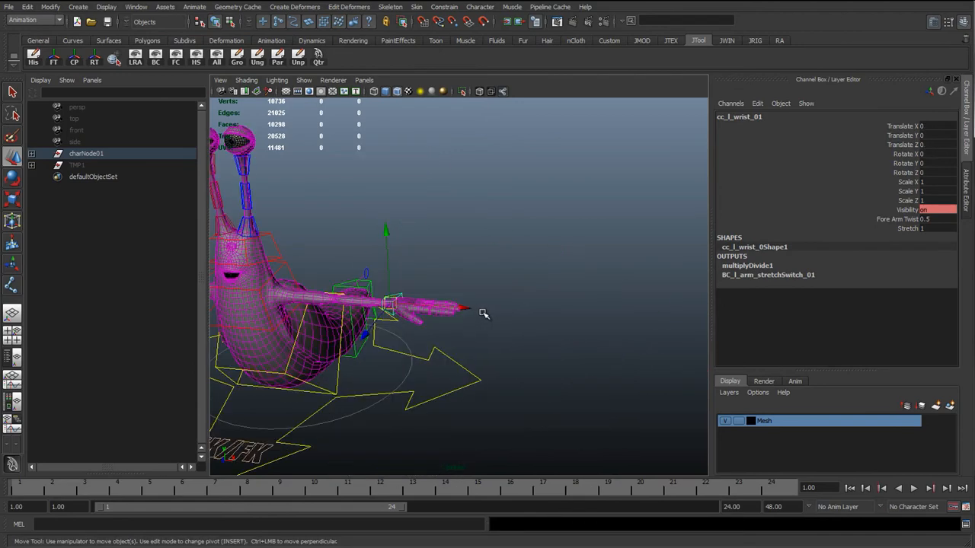
left_click_drag(461, 308, 492, 304)
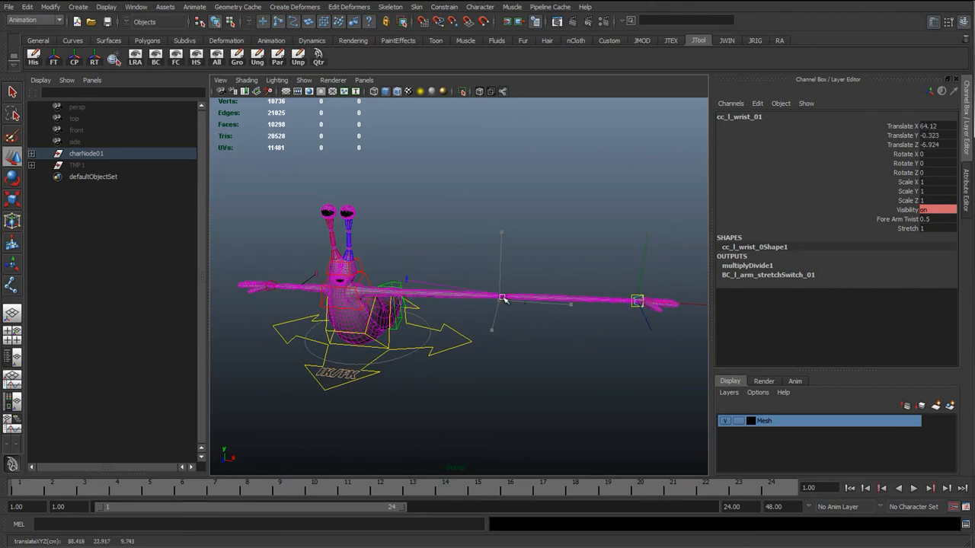
left_click_drag(503, 297, 626, 309)
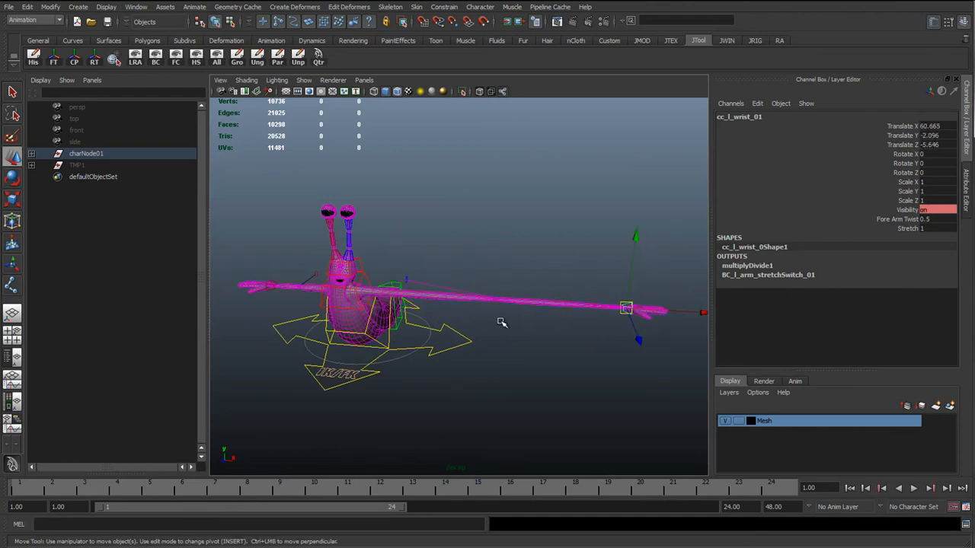
left_click_drag(495, 328, 495, 329)
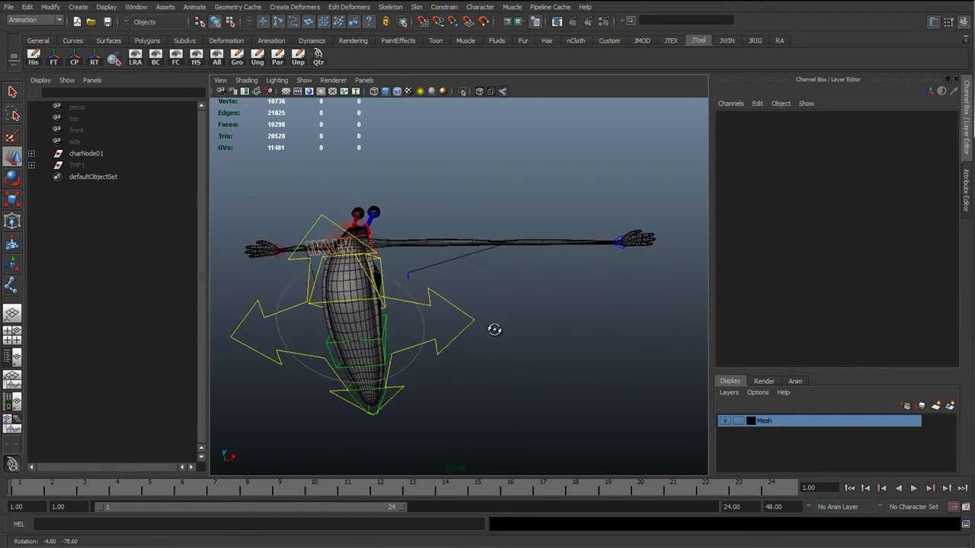
left_click_drag(495, 330, 411, 414)
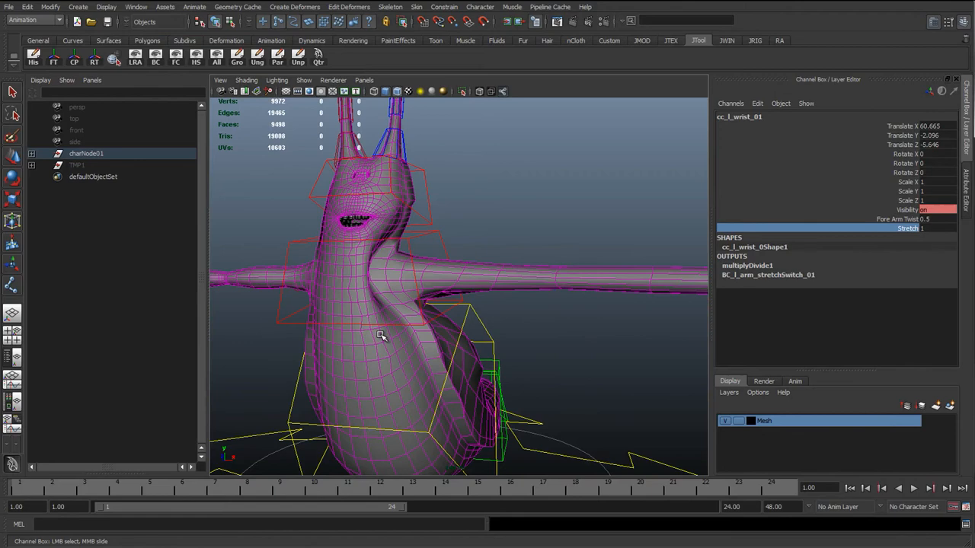
left_click_drag(381, 335, 335, 305)
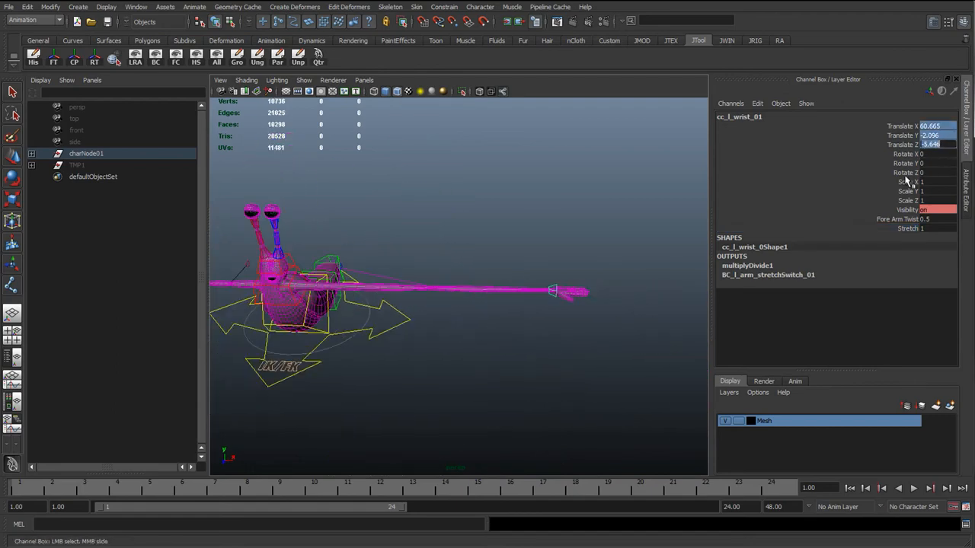
left_click(390, 225)
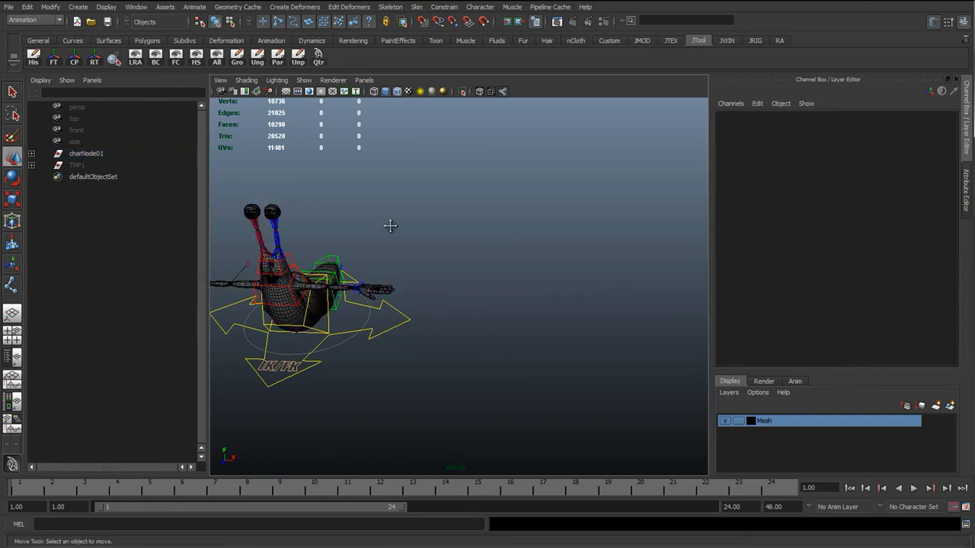